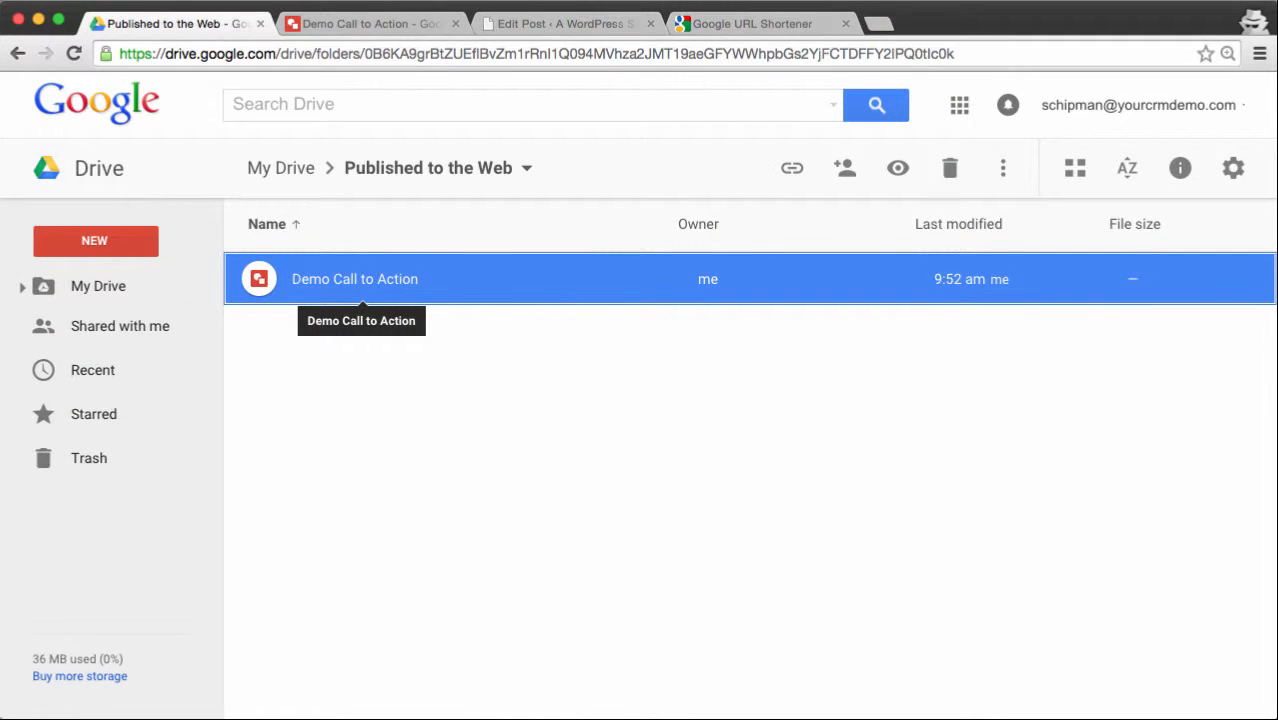
pyautogui.moveTo(728, 456)
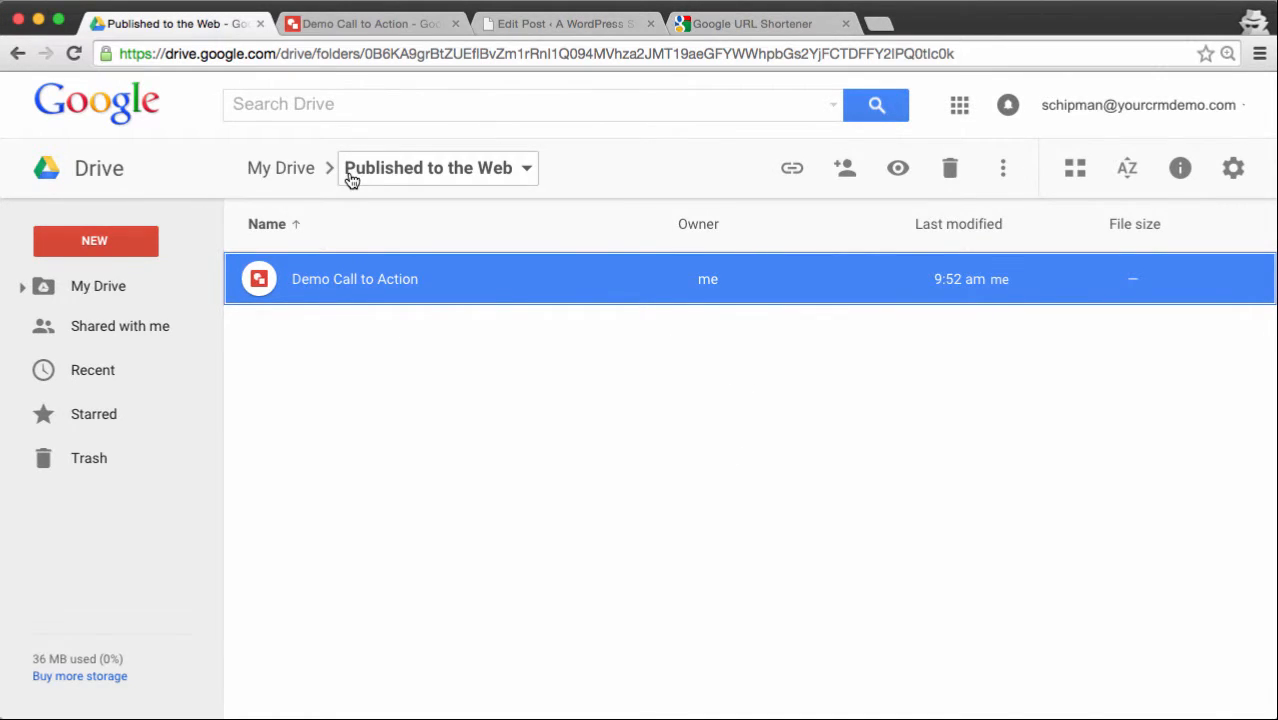
pyautogui.moveTo(408, 178)
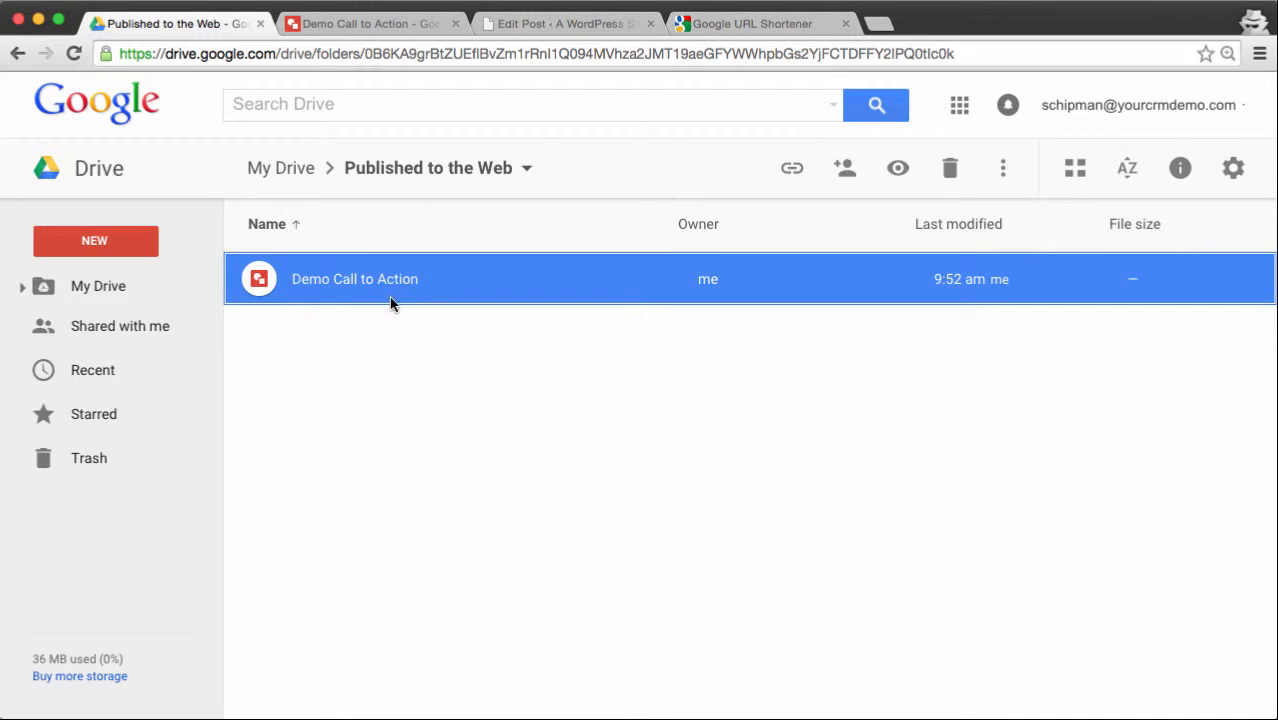
pyautogui.moveTo(368, 288)
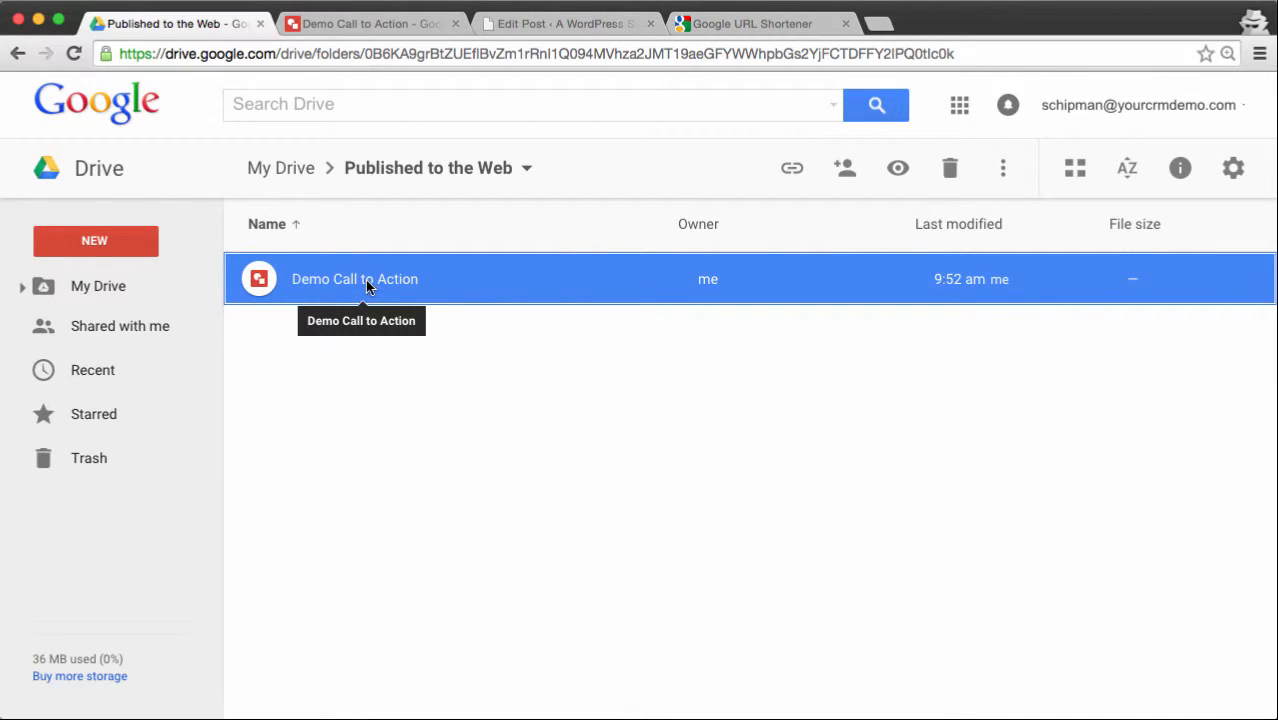
pyautogui.moveTo(348, 284)
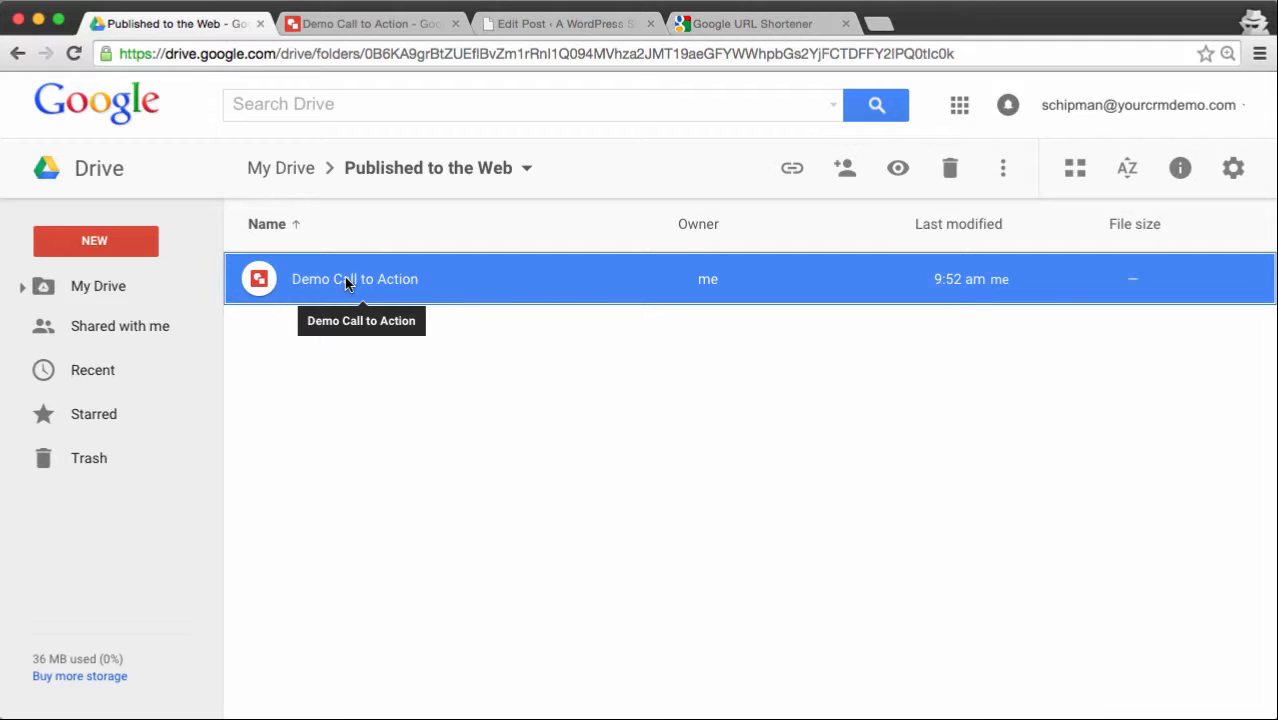
pyautogui.moveTo(356, 280)
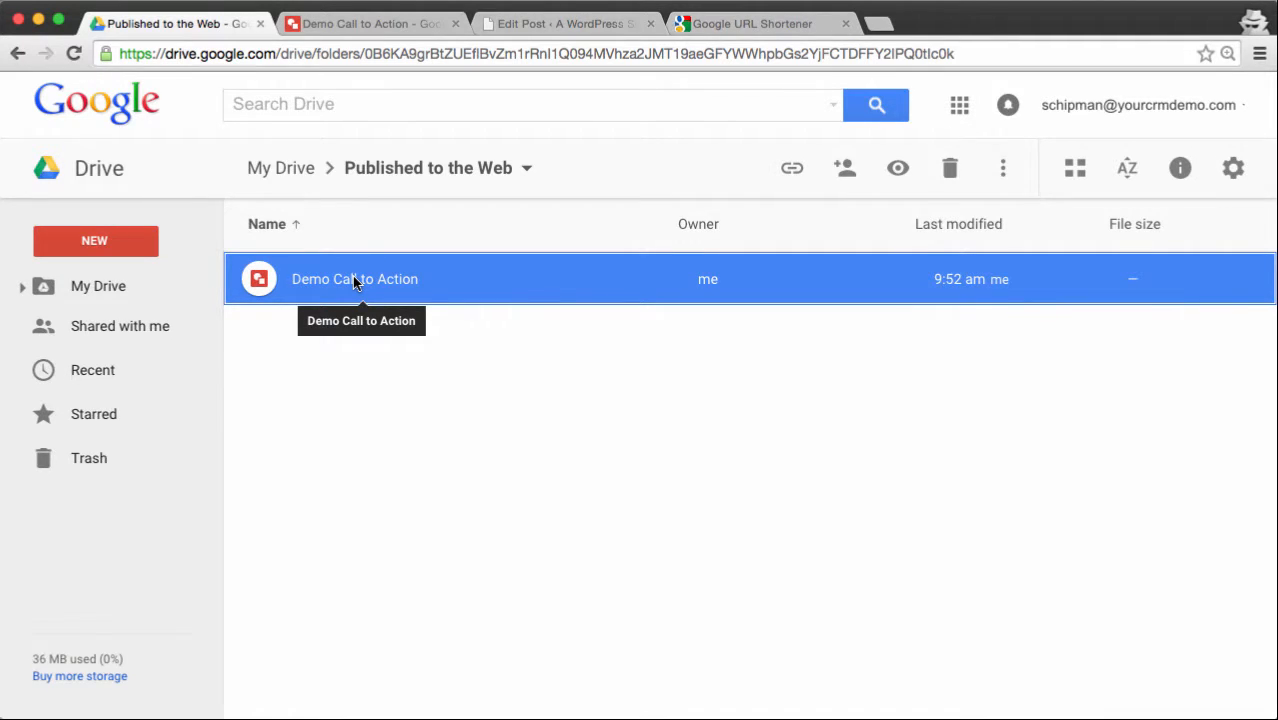
pyautogui.moveTo(408, 284)
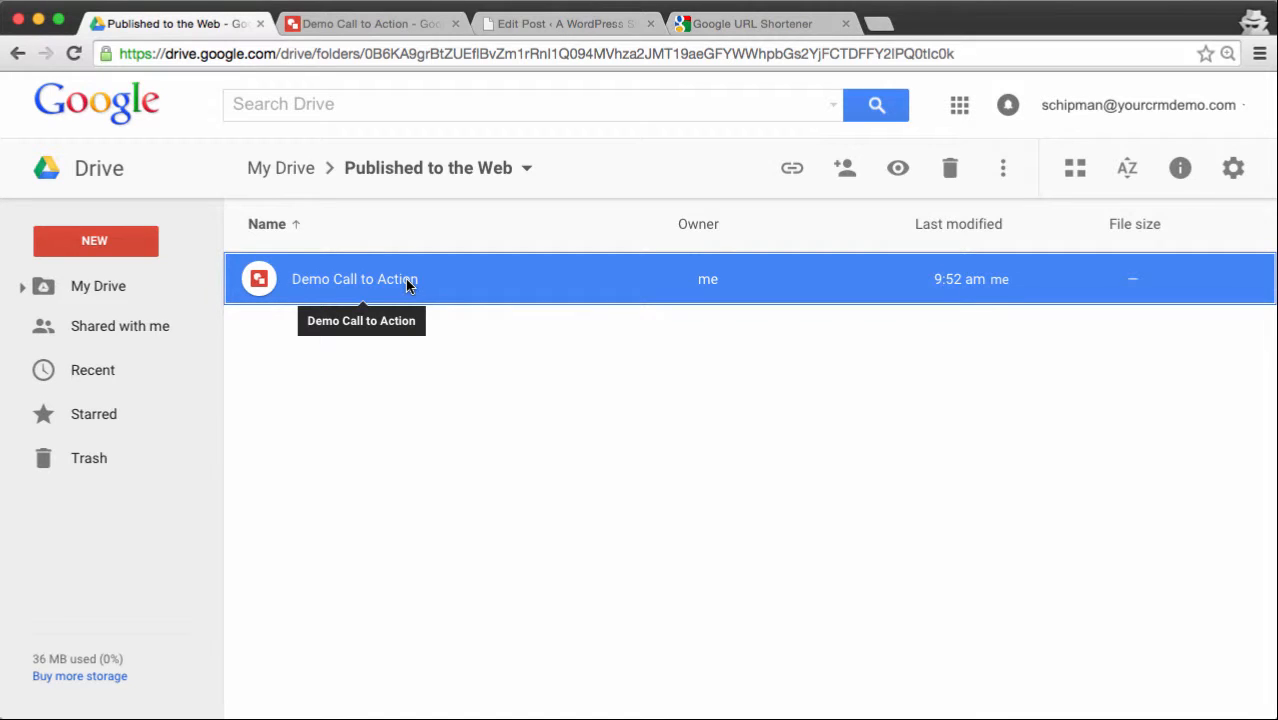
pyautogui.moveTo(384, 288)
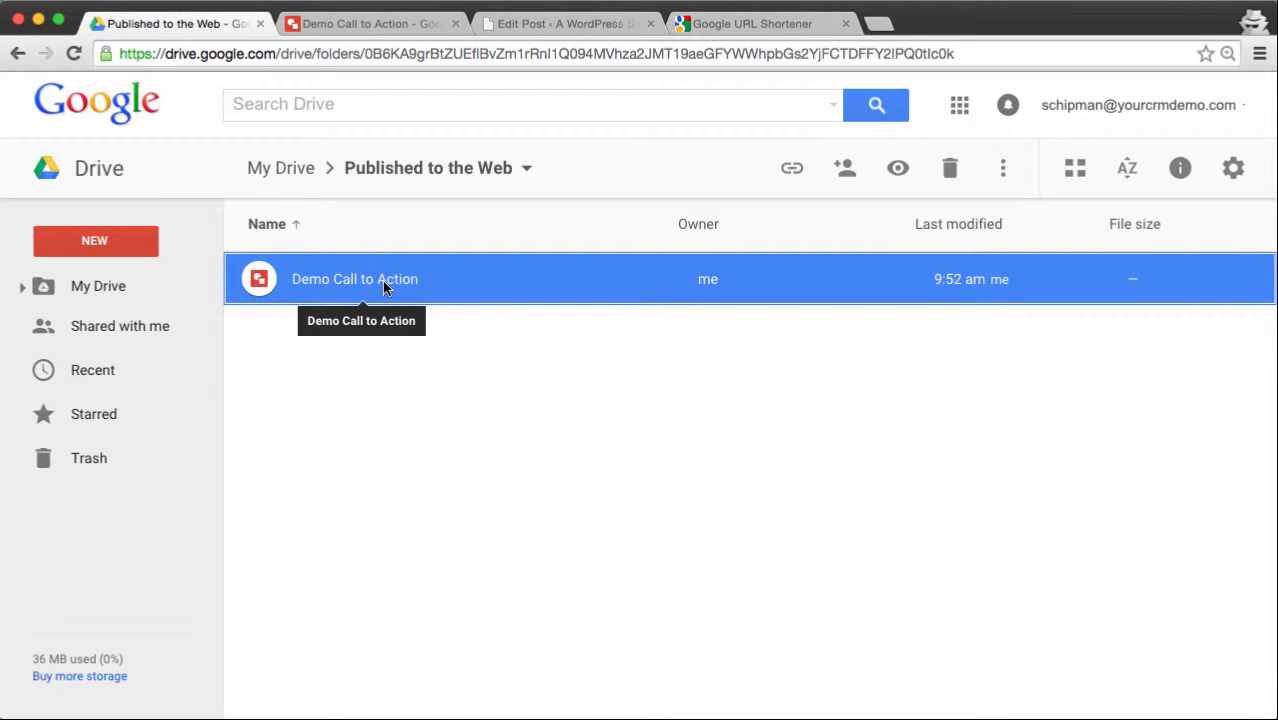
pyautogui.moveTo(264, 290)
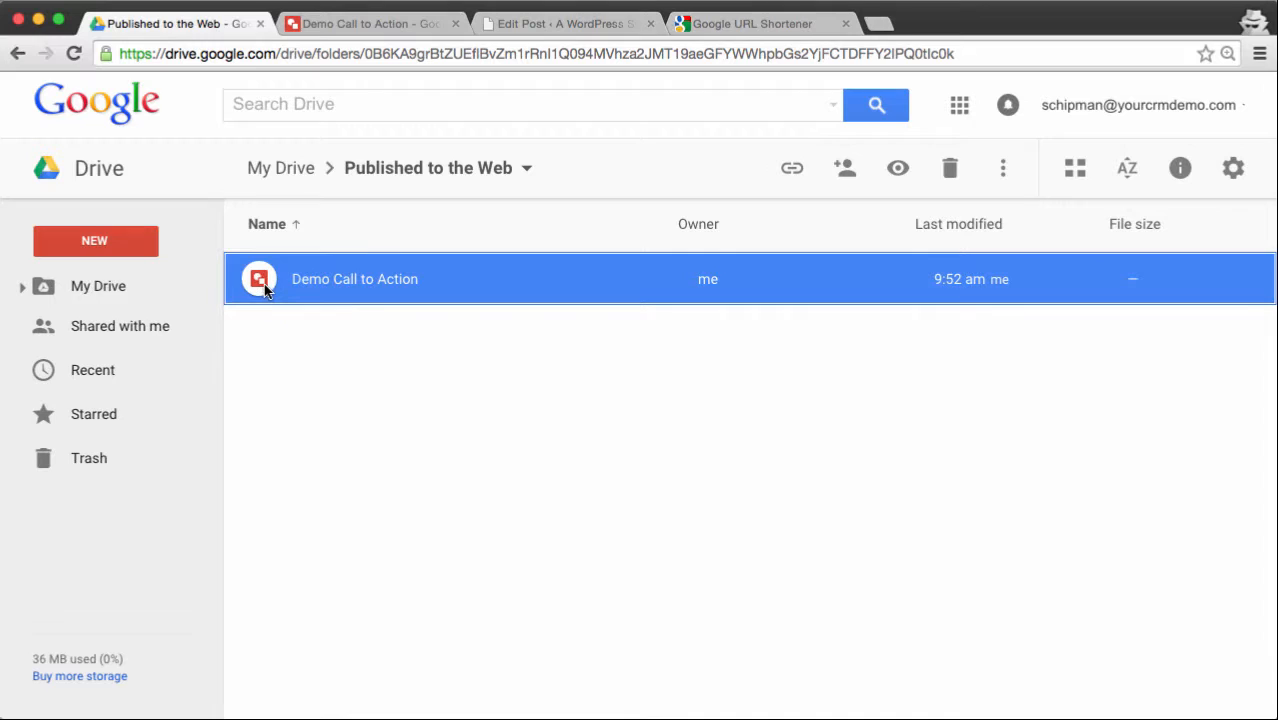
pyautogui.moveTo(304, 288)
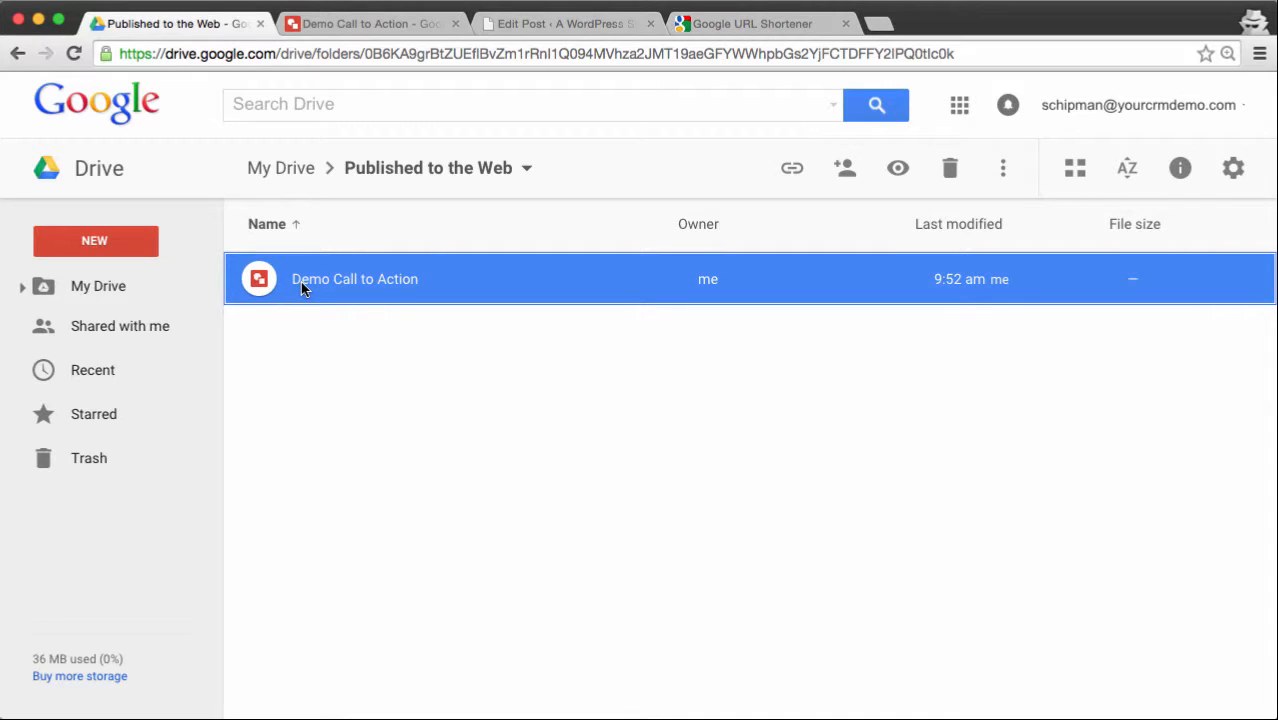
pyautogui.moveTo(260, 292)
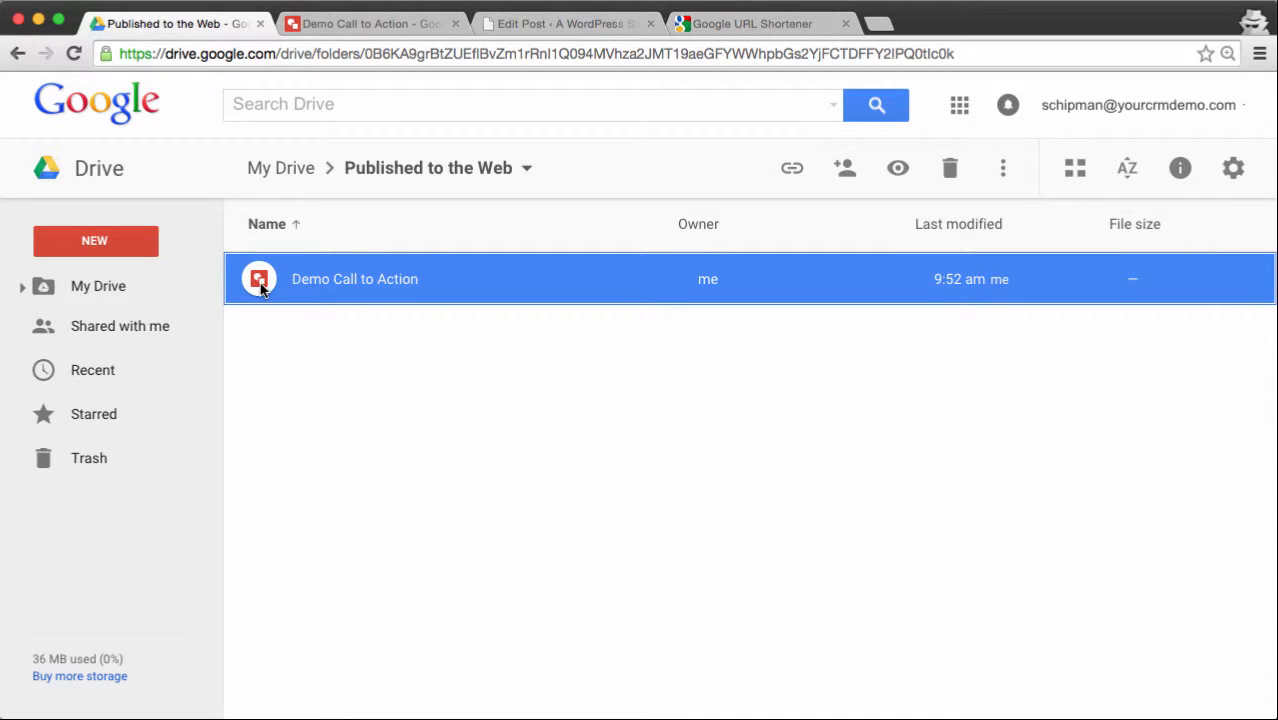
# - Open the Demo Call to Action drawing and show its page size in pixels (605 × 275)
pyautogui.doubleClick(354, 280)
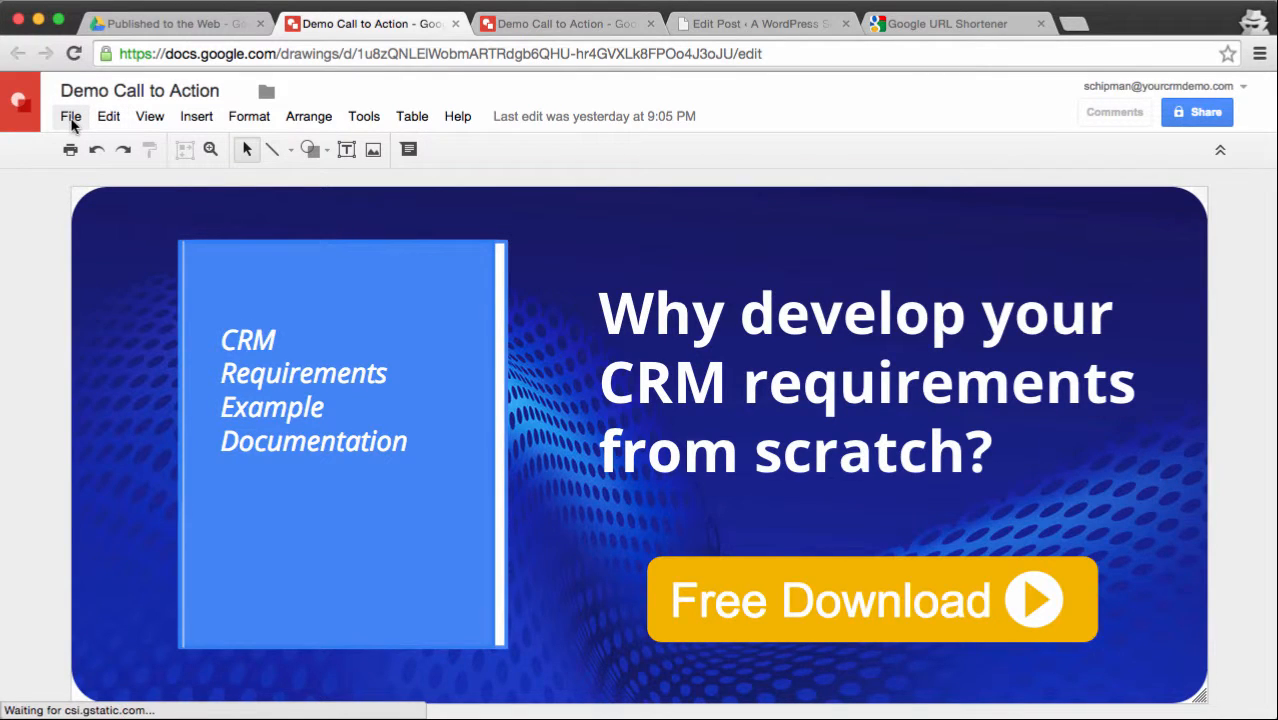
pyautogui.click(1112, 112)
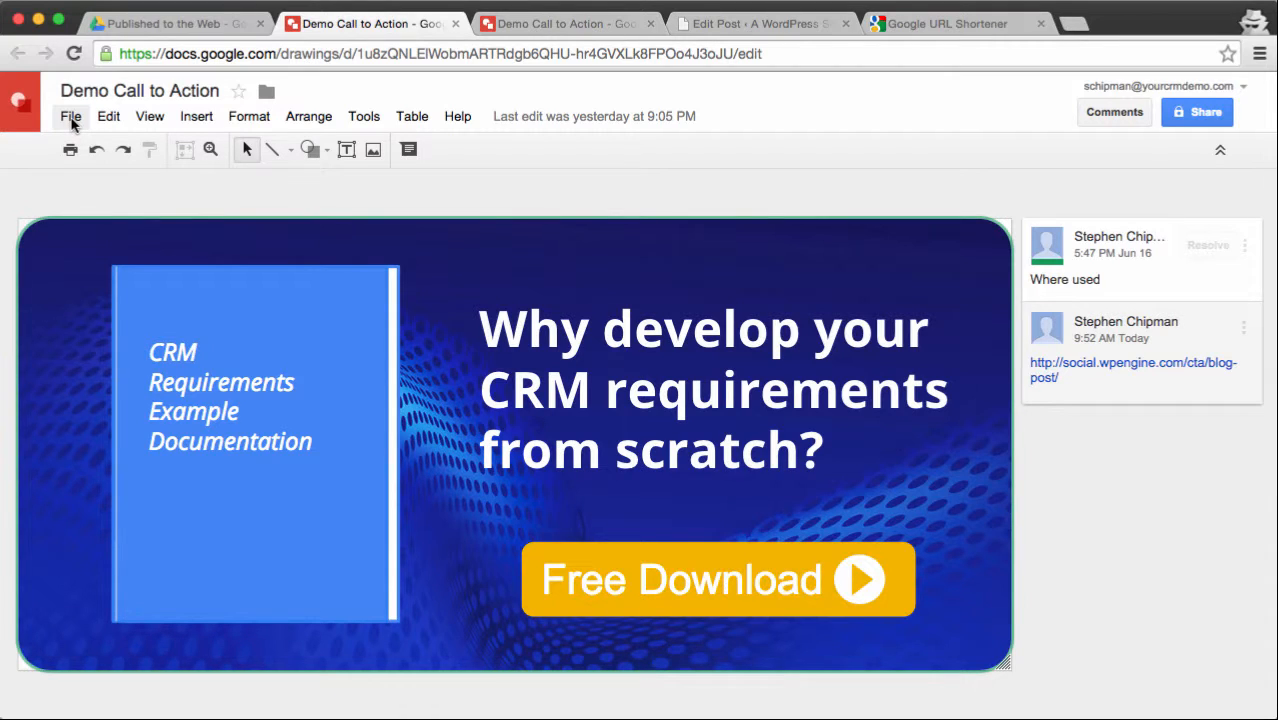
pyautogui.click(70, 116)
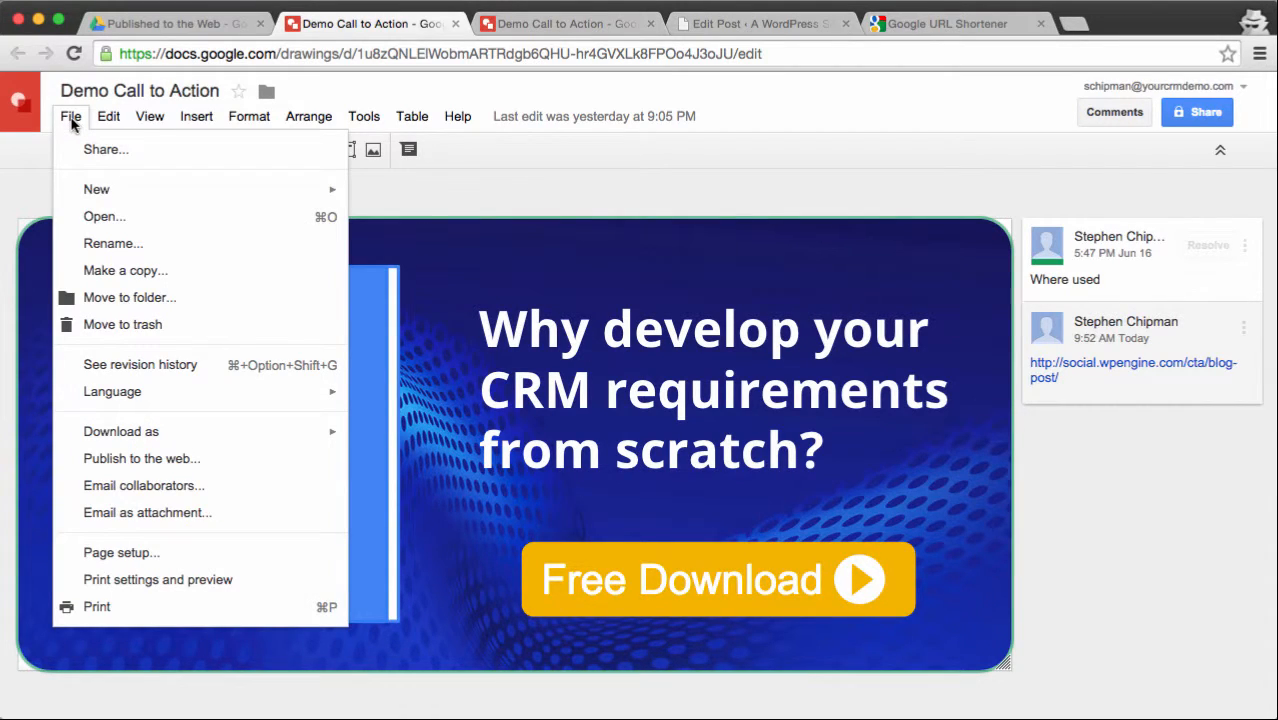
pyautogui.click(122, 552)
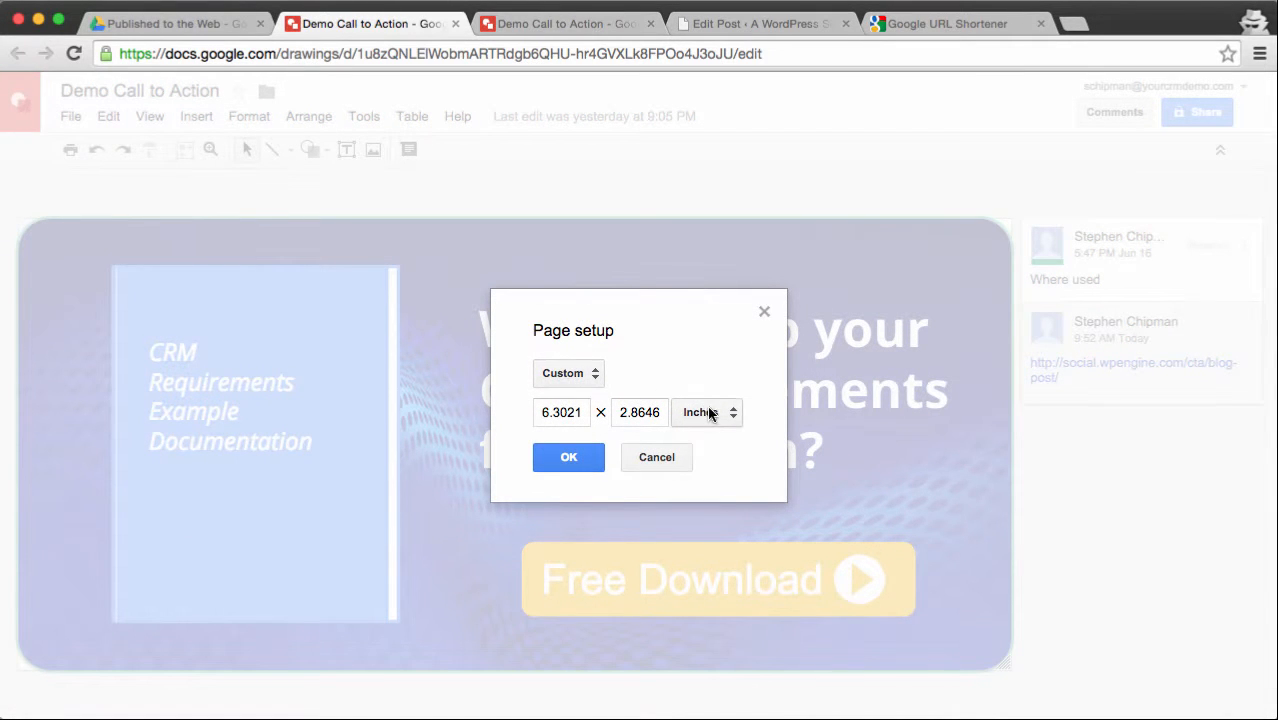
pyautogui.click(704, 412)
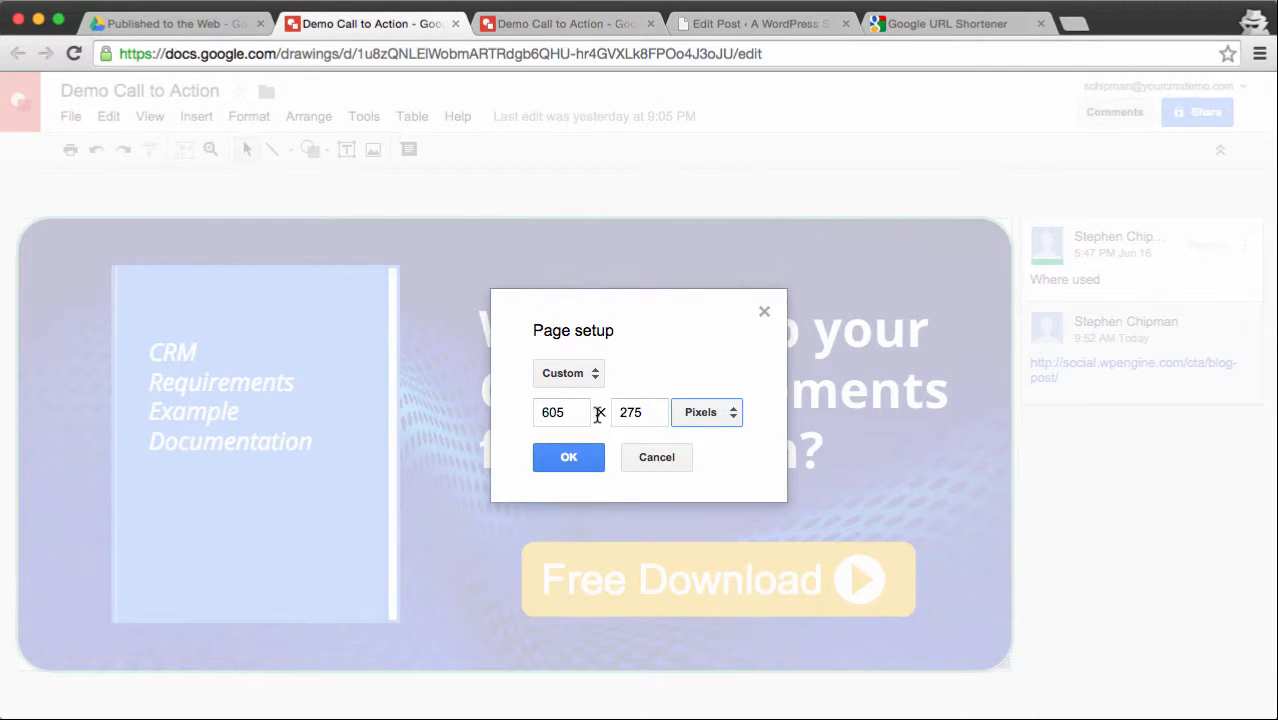
# - Confirm the page setup, glance at the Shapes list, and select the Free Download button
pyautogui.click(568, 456)
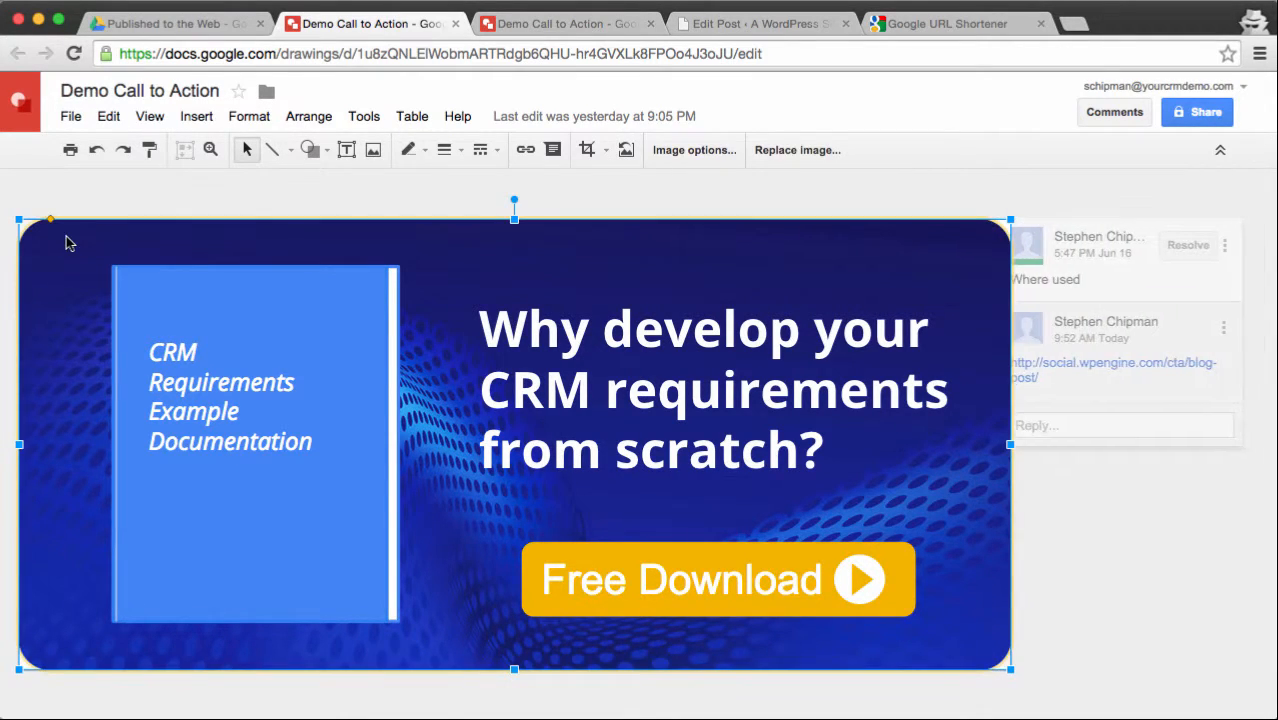
pyautogui.moveTo(572, 216)
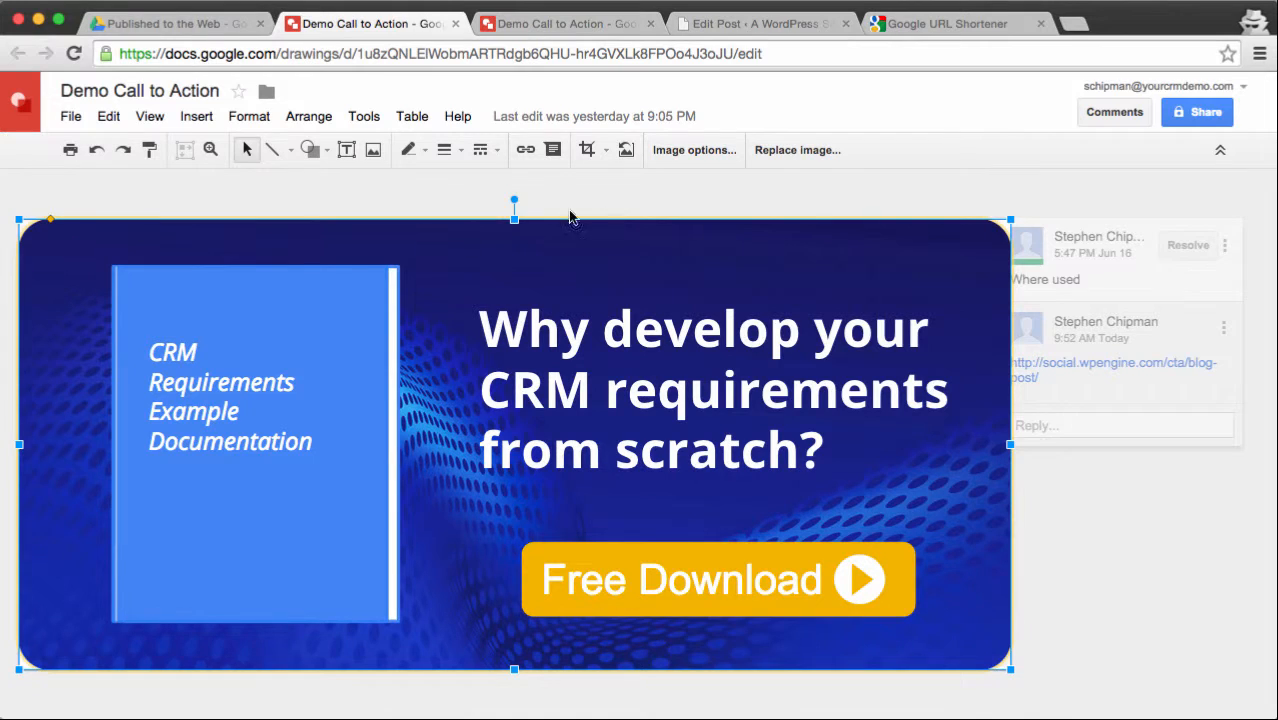
pyautogui.click(586, 150)
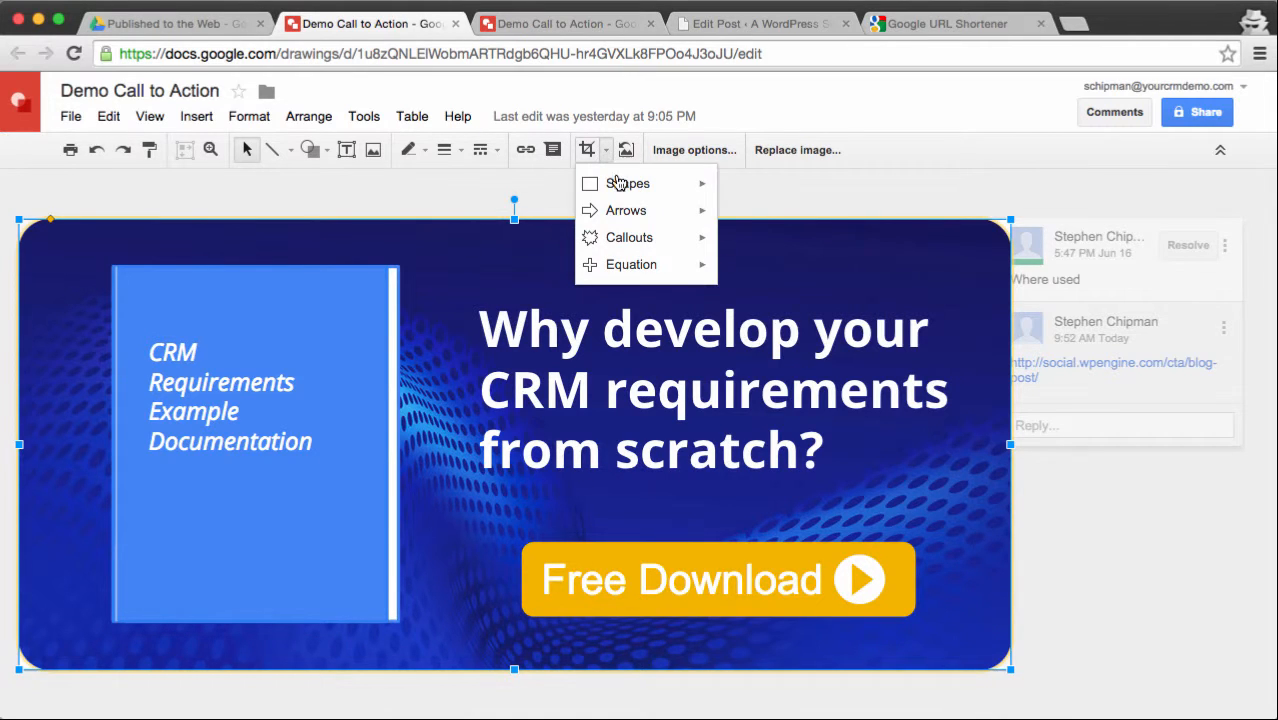
pyautogui.click(628, 184)
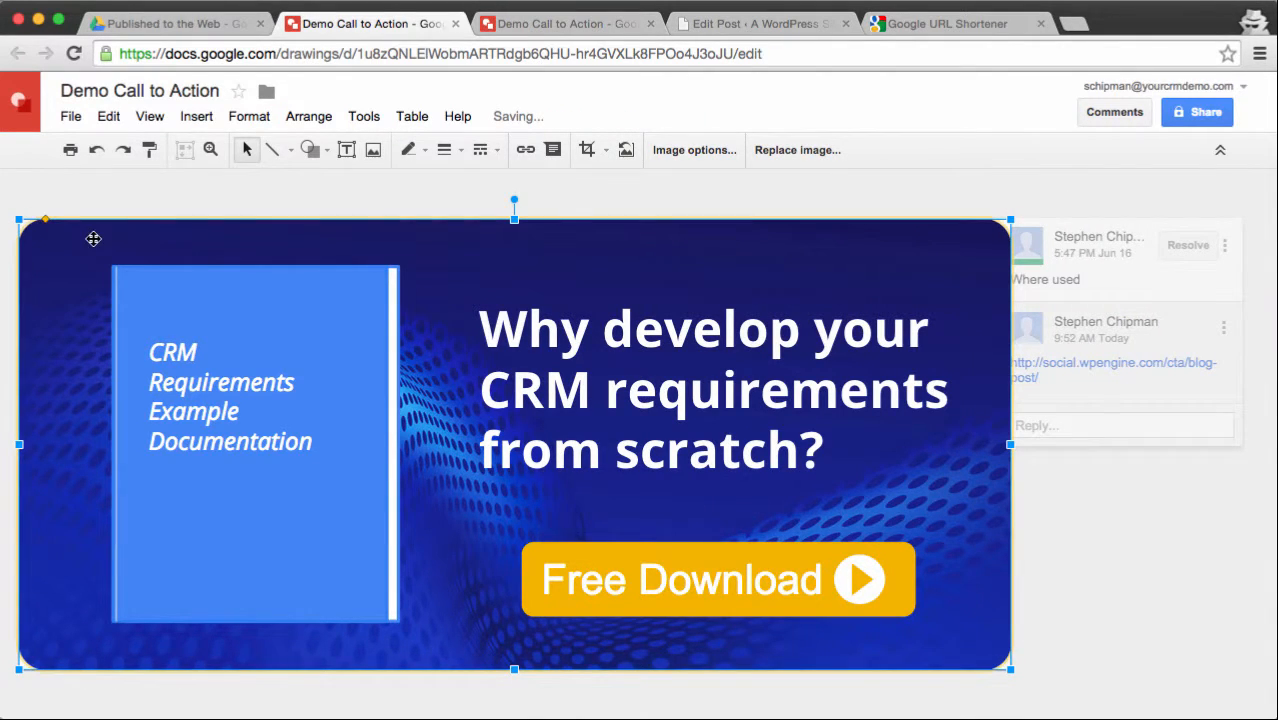
pyautogui.moveTo(328, 322)
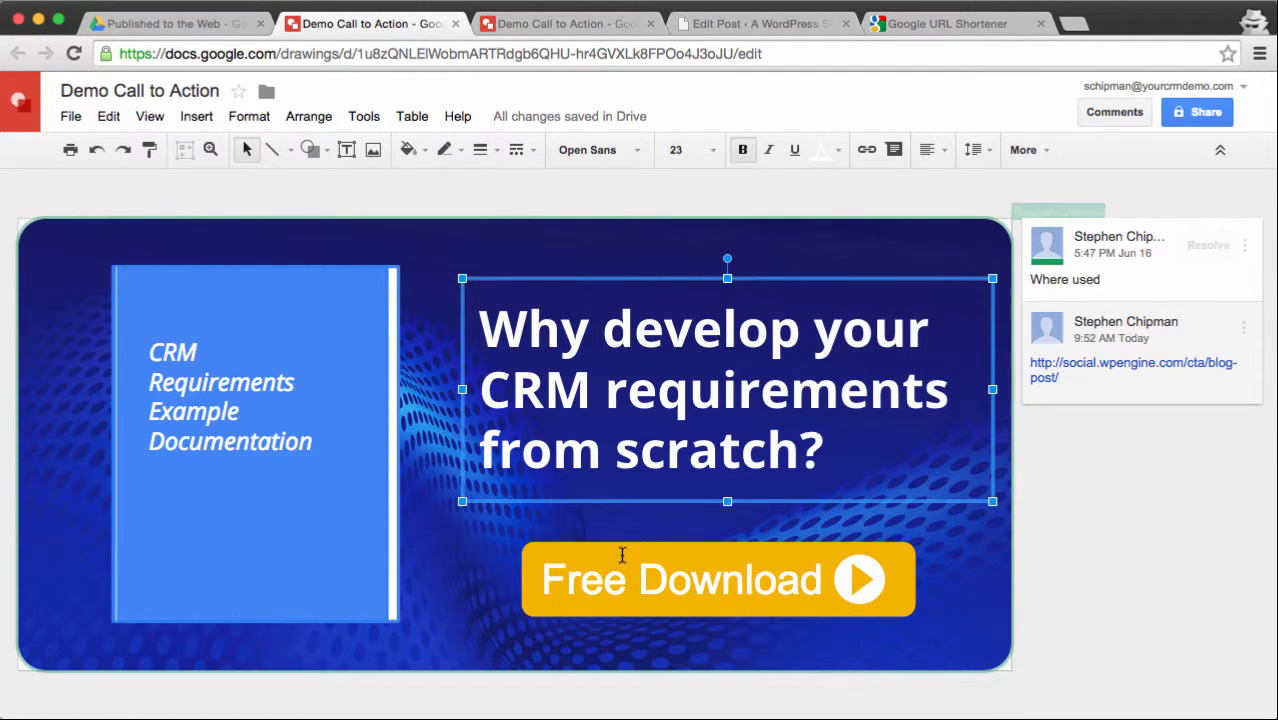
pyautogui.click(716, 578)
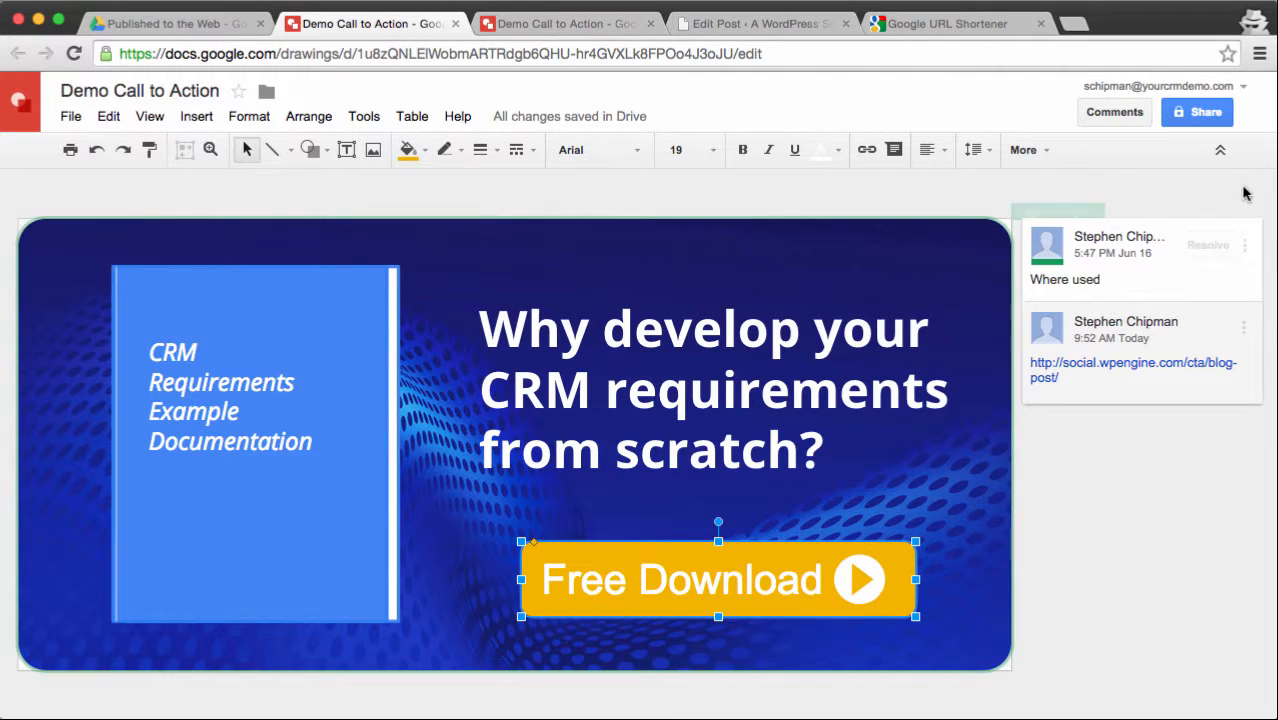
pyautogui.moveTo(1132, 370)
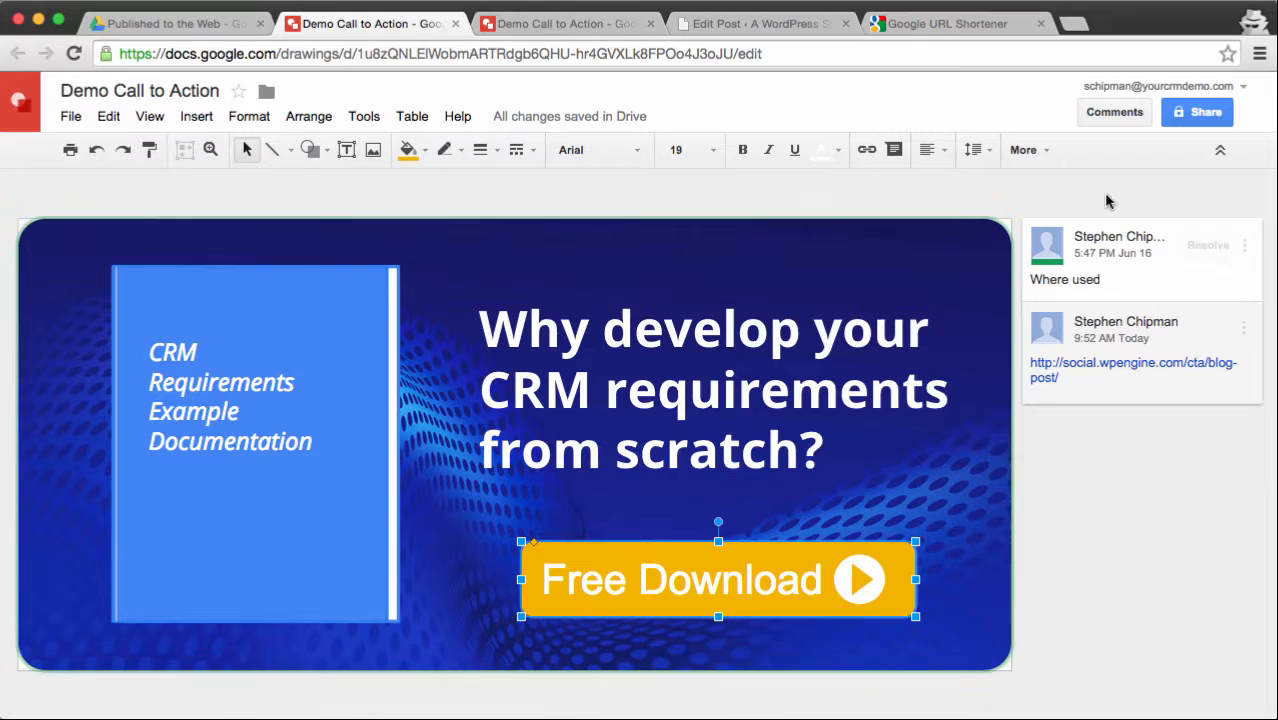
pyautogui.moveTo(1092, 160)
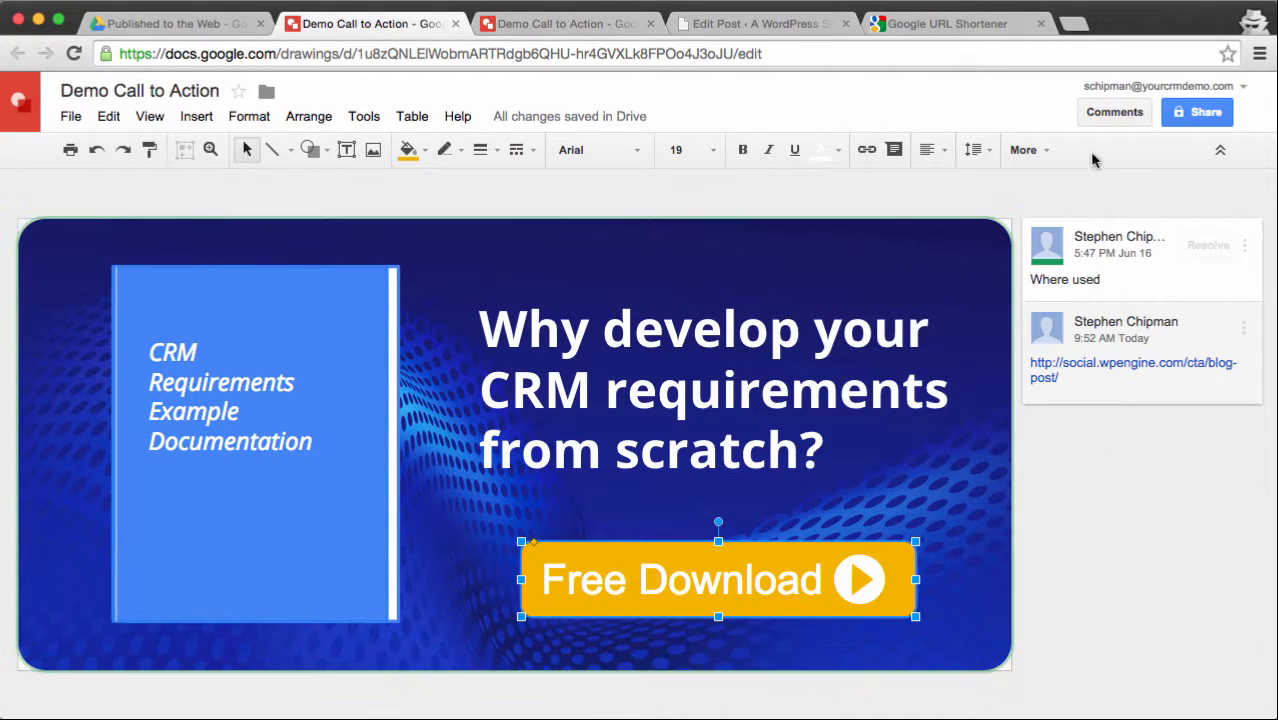
pyautogui.moveTo(1170, 204)
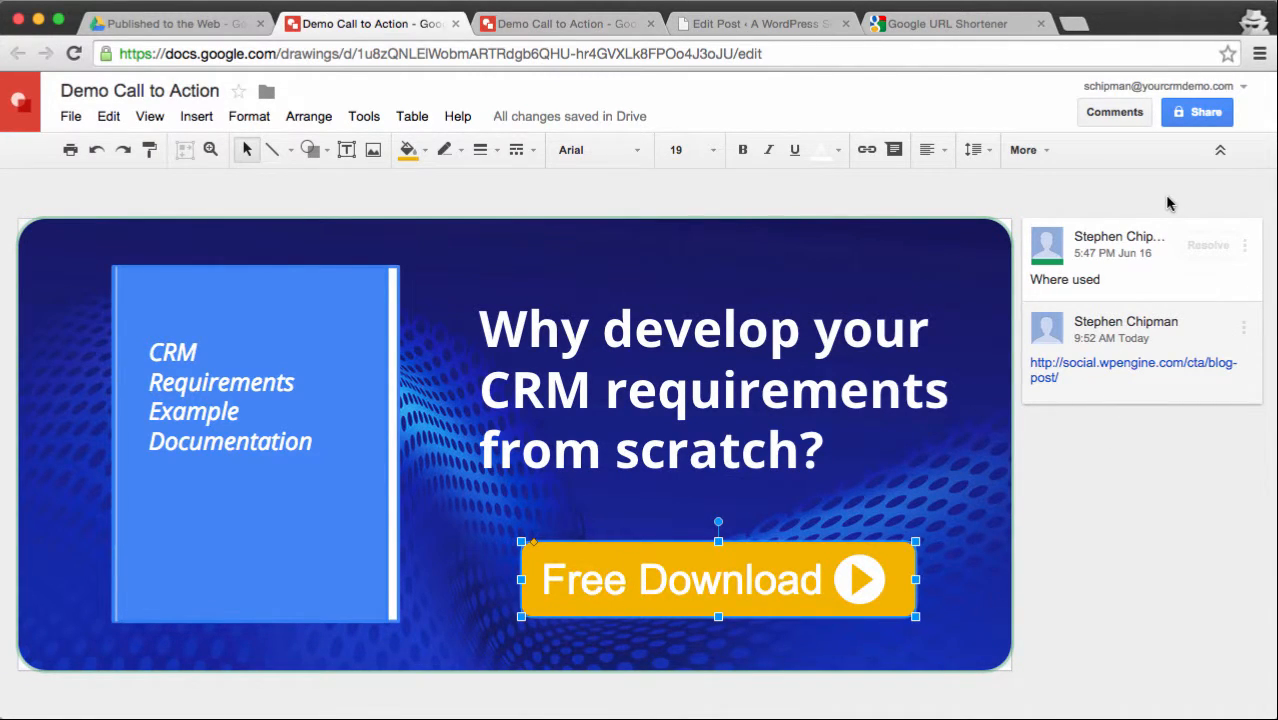
pyautogui.moveTo(1196, 112)
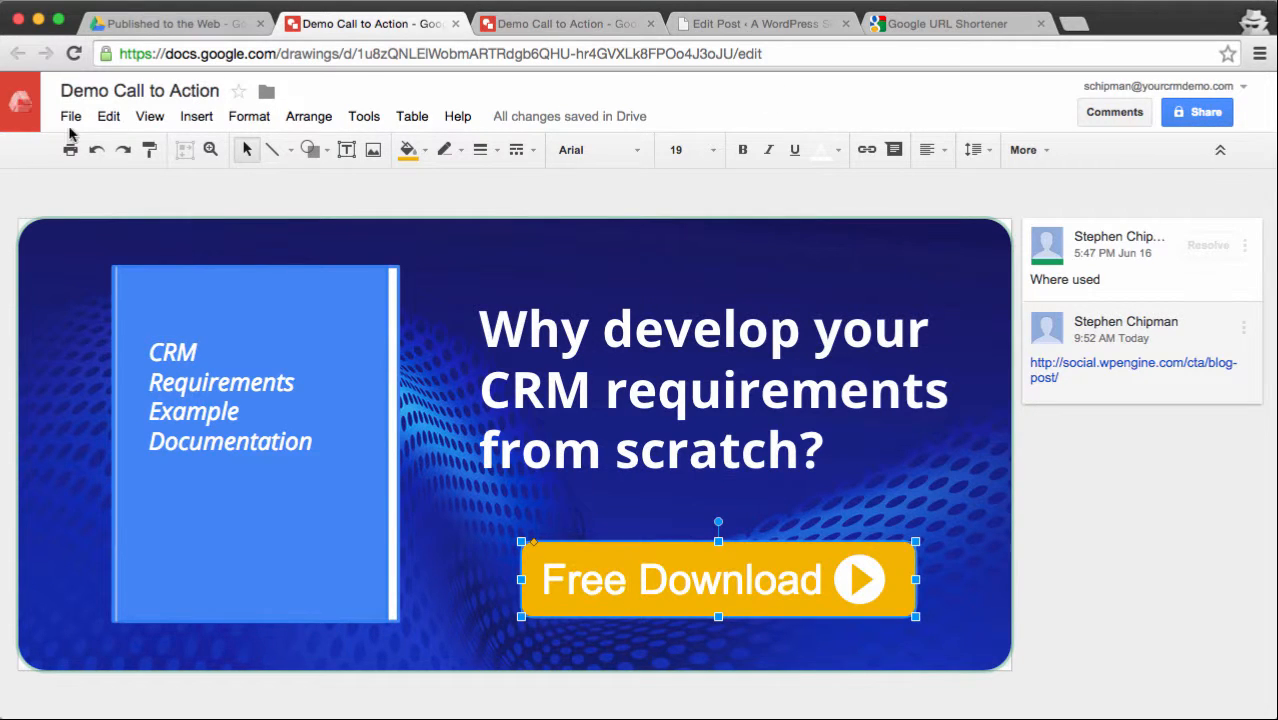
# - Copy the banner's published image link from Publish to the web and move to the WordPress editor
pyautogui.click(70, 116)
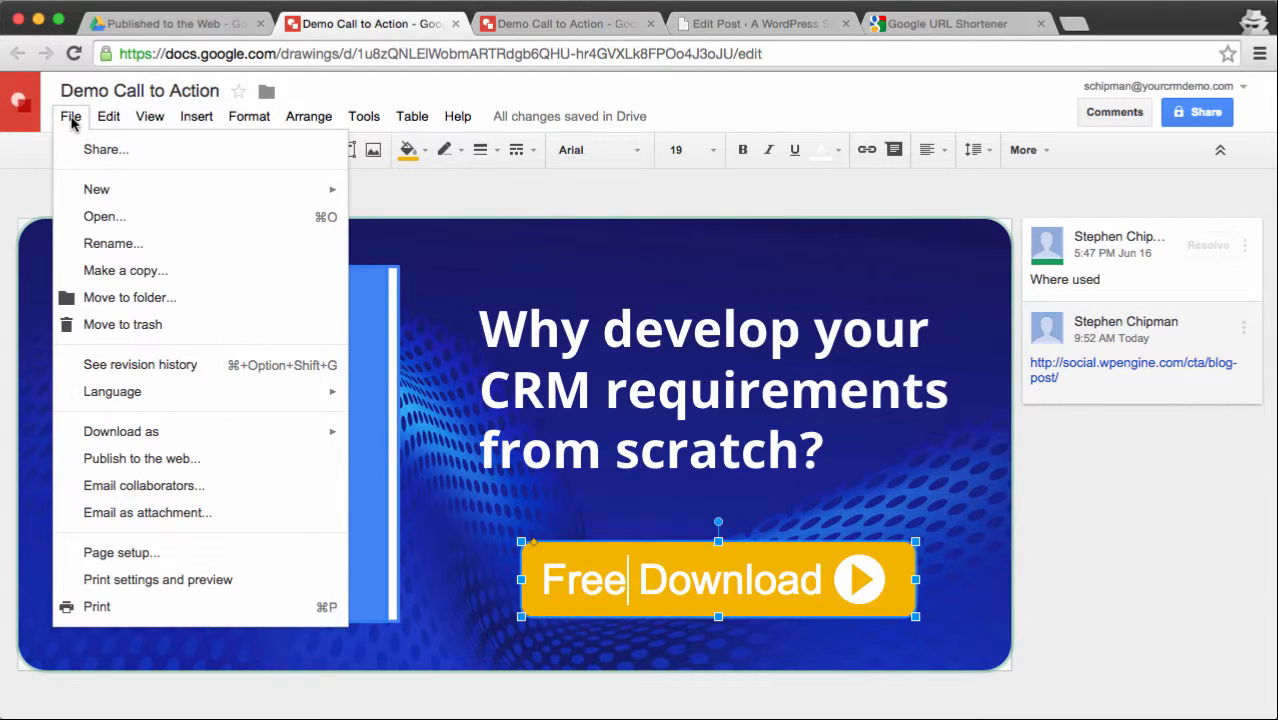
pyautogui.moveTo(120, 280)
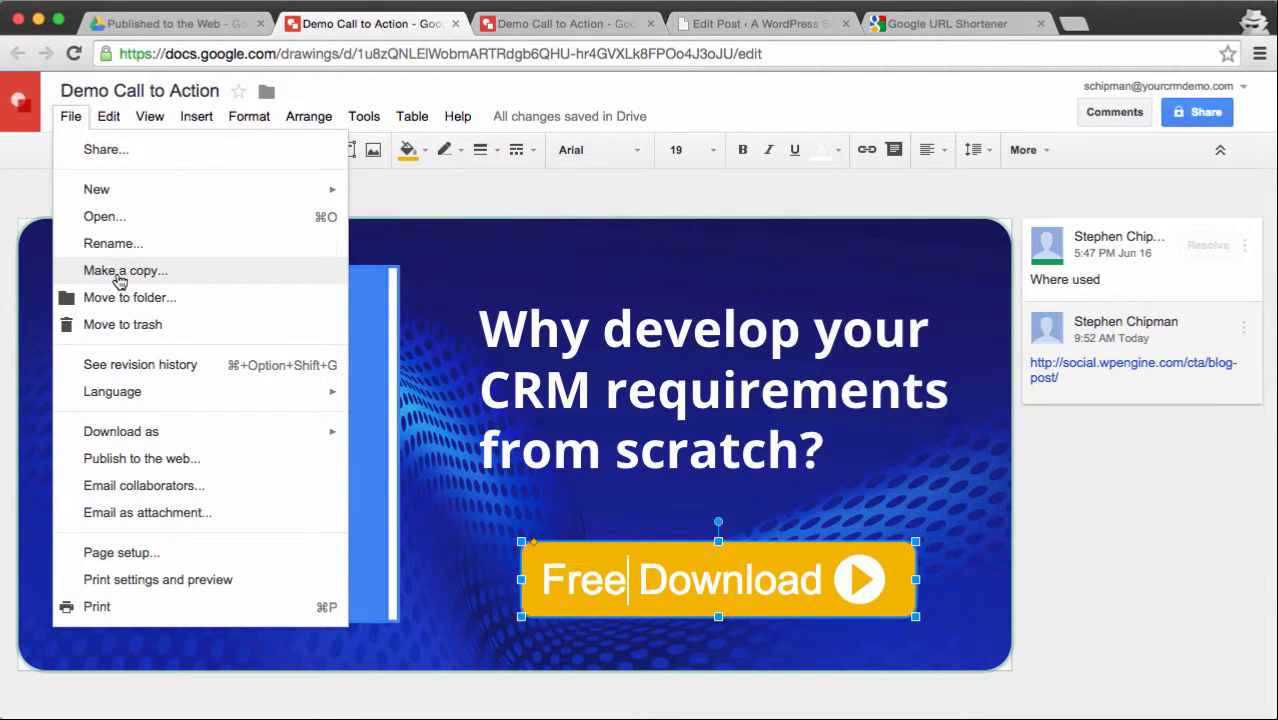
pyautogui.click(140, 458)
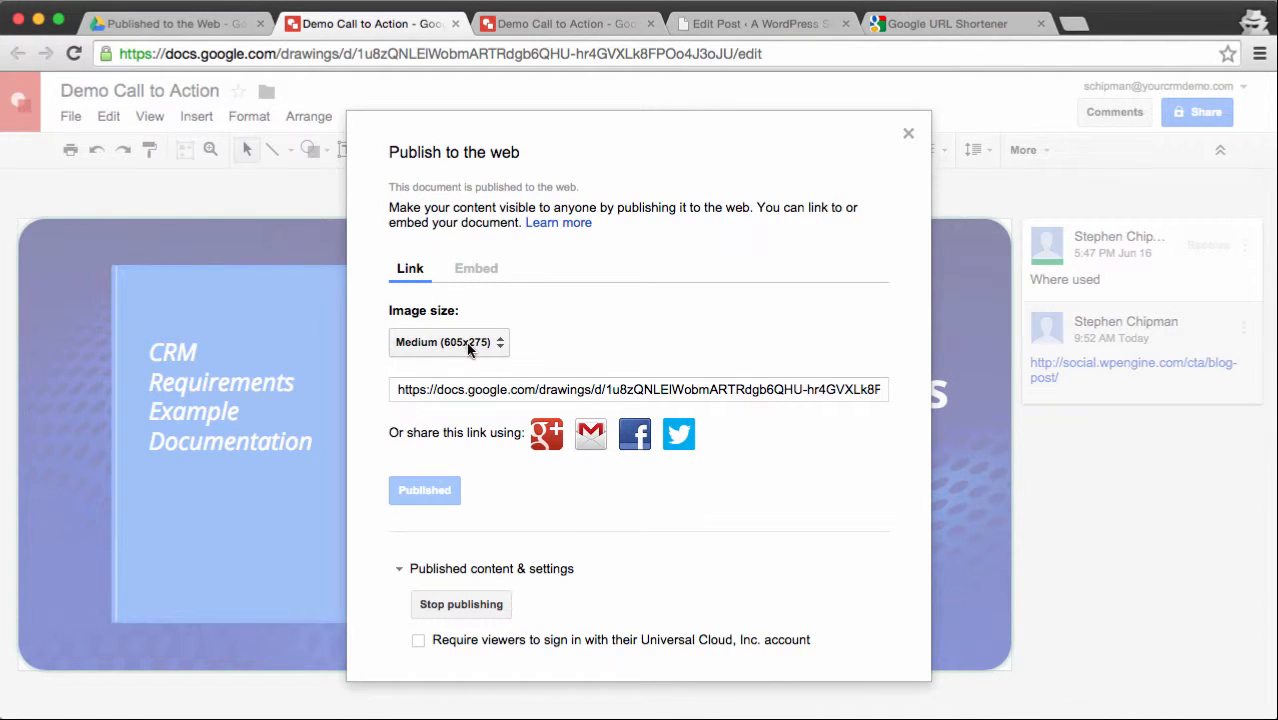
pyautogui.moveTo(460, 350)
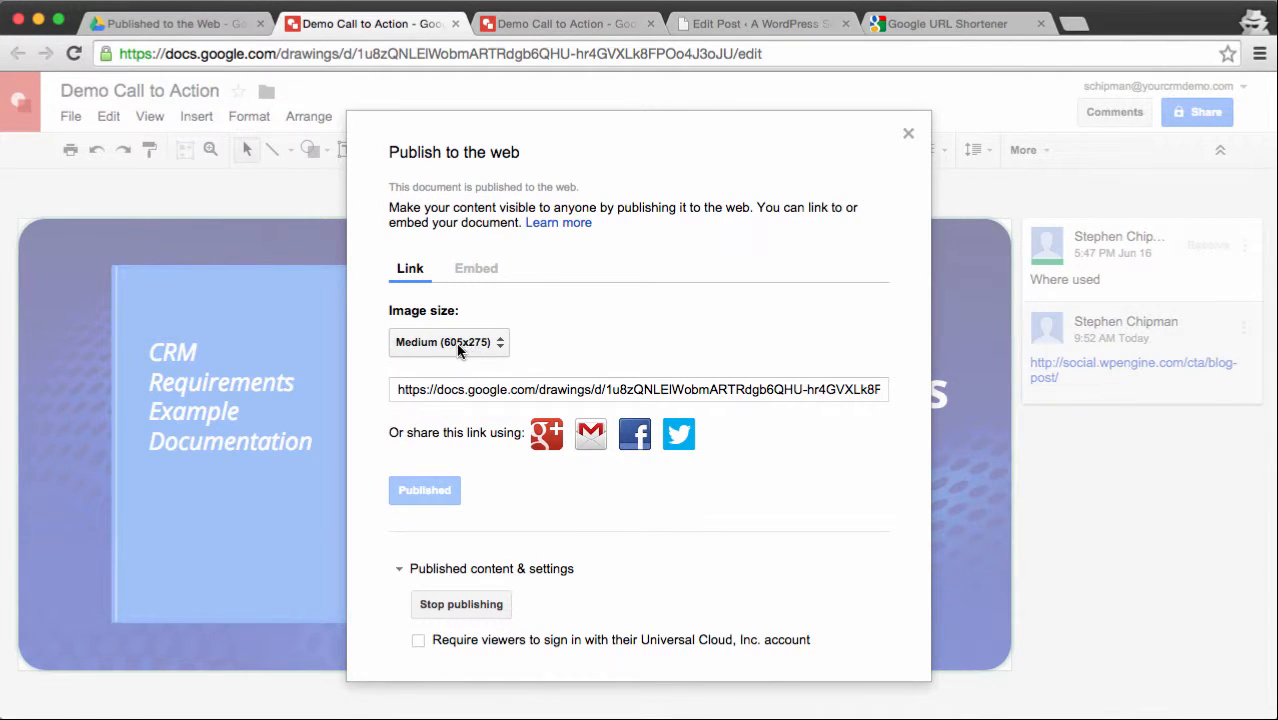
pyautogui.click(638, 388)
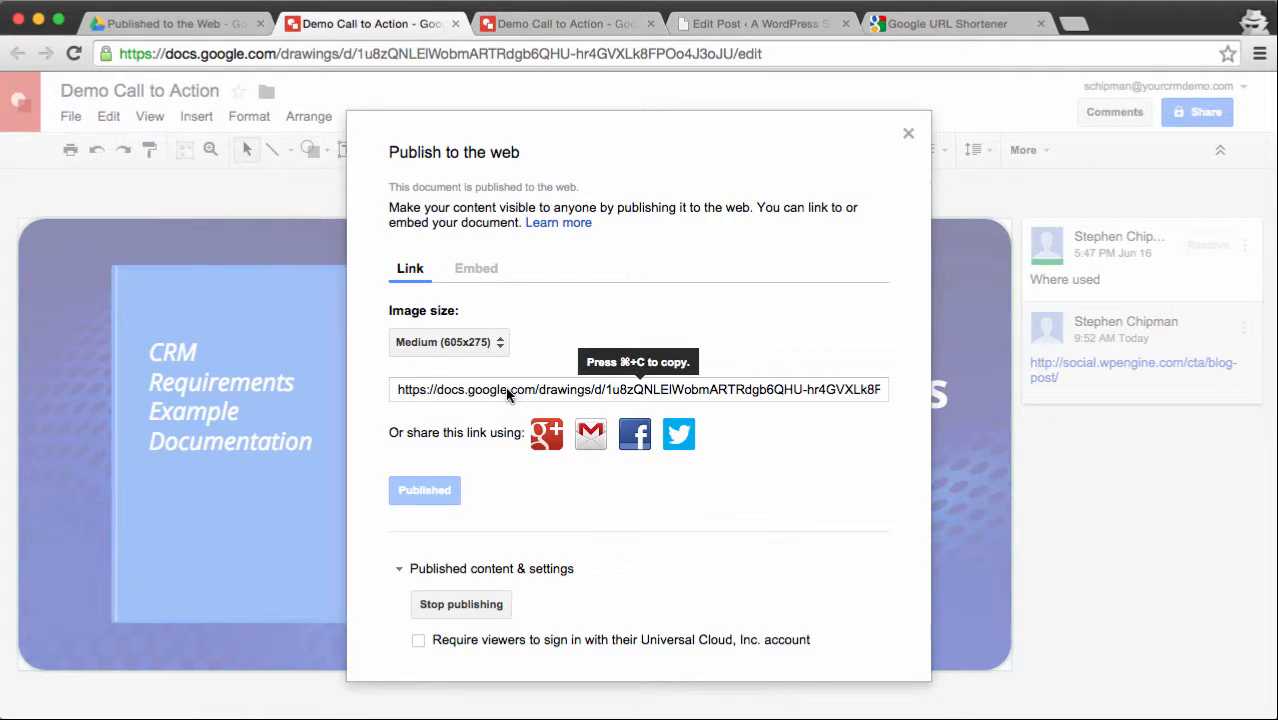
pyautogui.rightClick(508, 388)
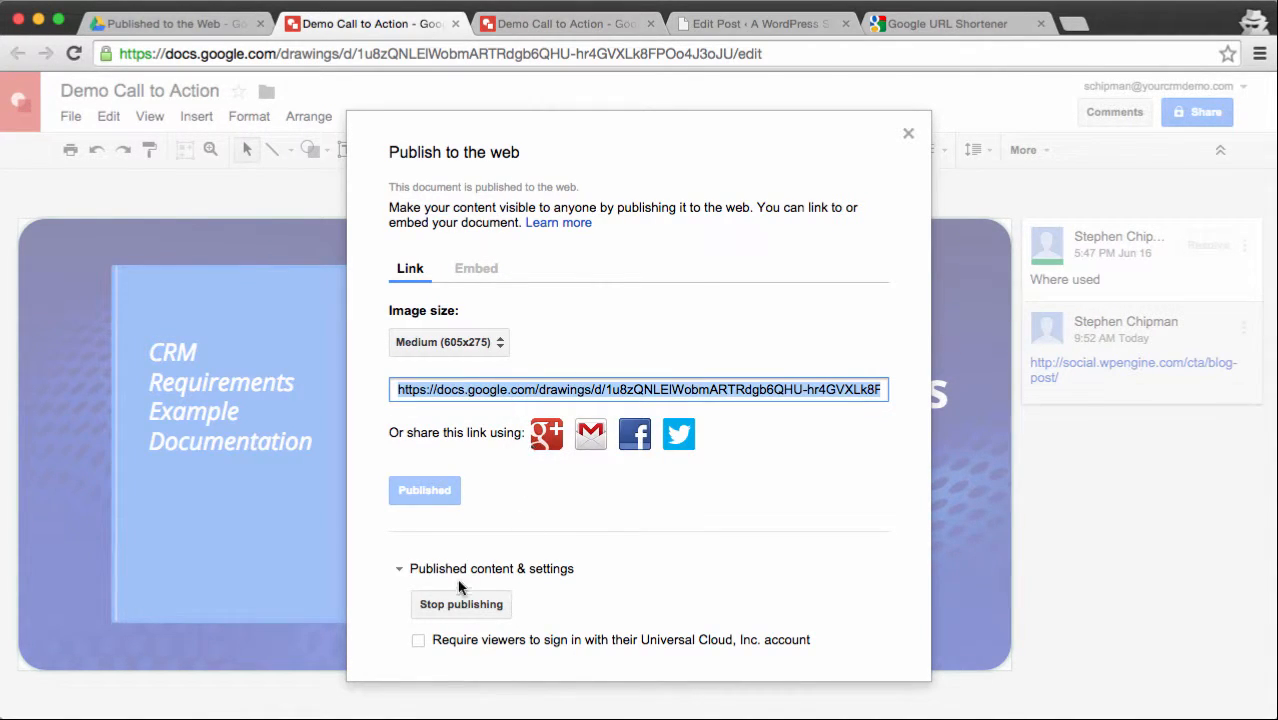
pyautogui.click(908, 132)
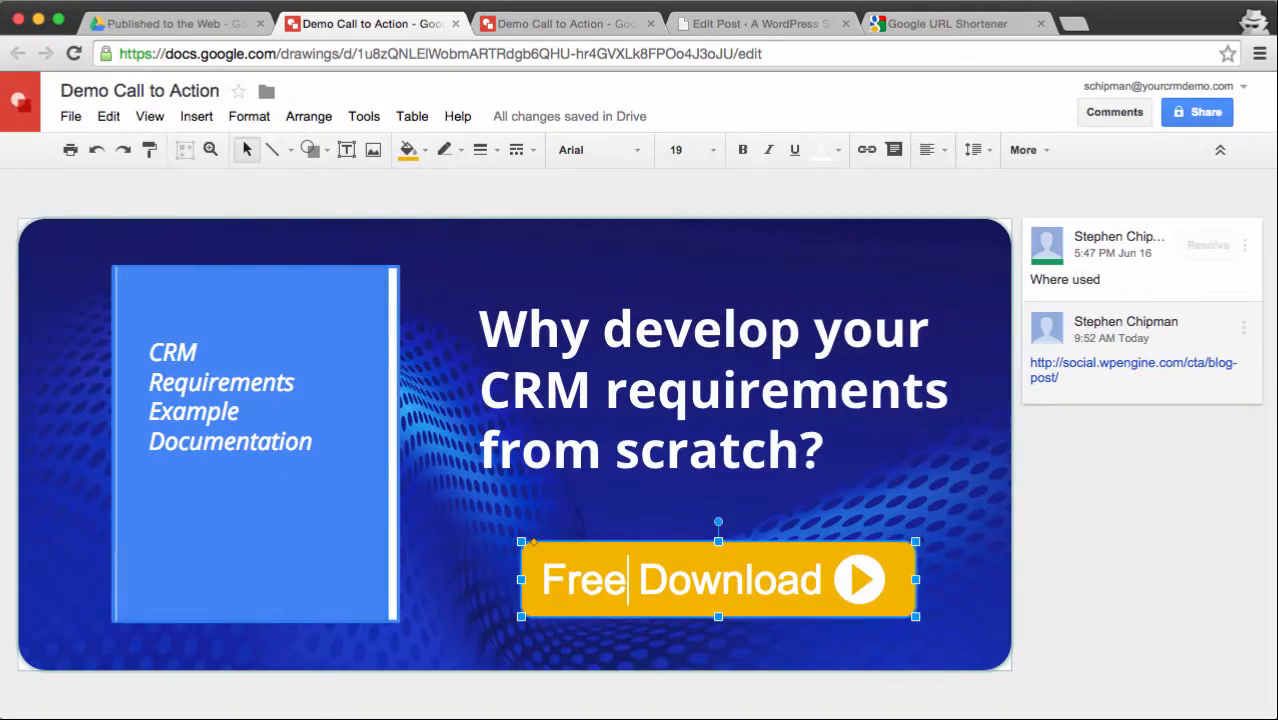
pyautogui.click(760, 24)
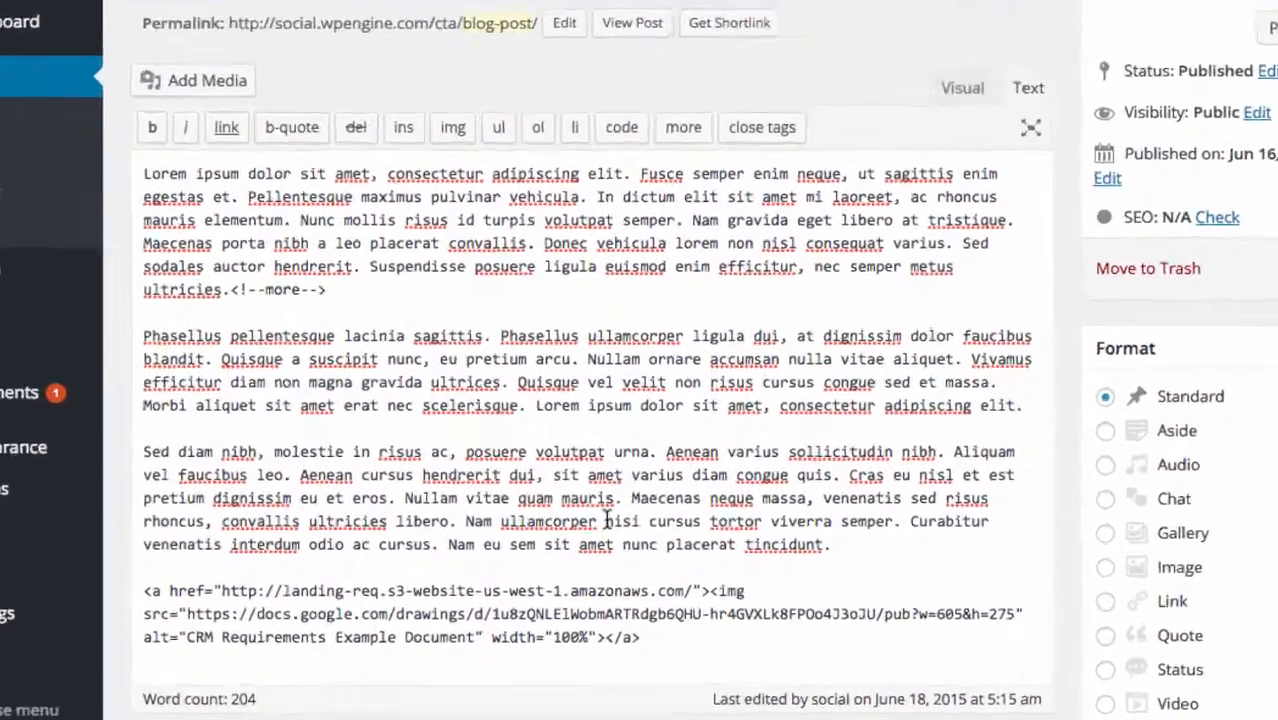
pyautogui.click(1032, 128)
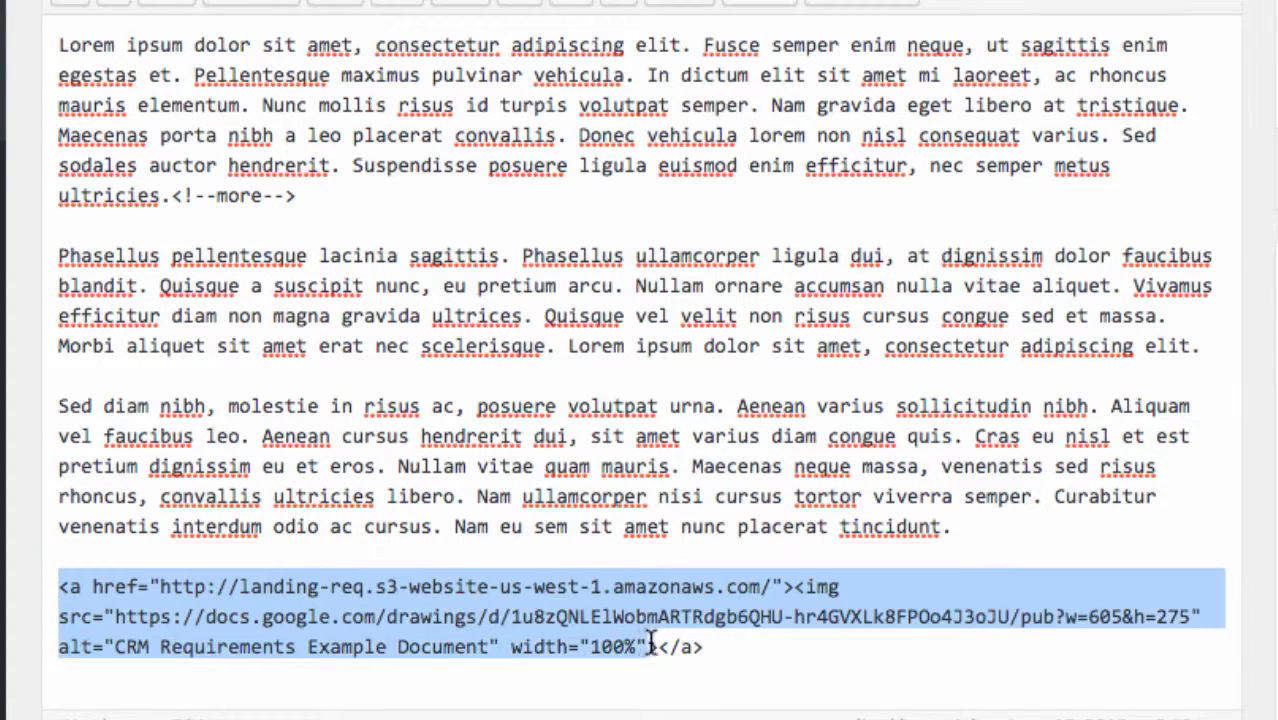
pyautogui.click(250, 588)
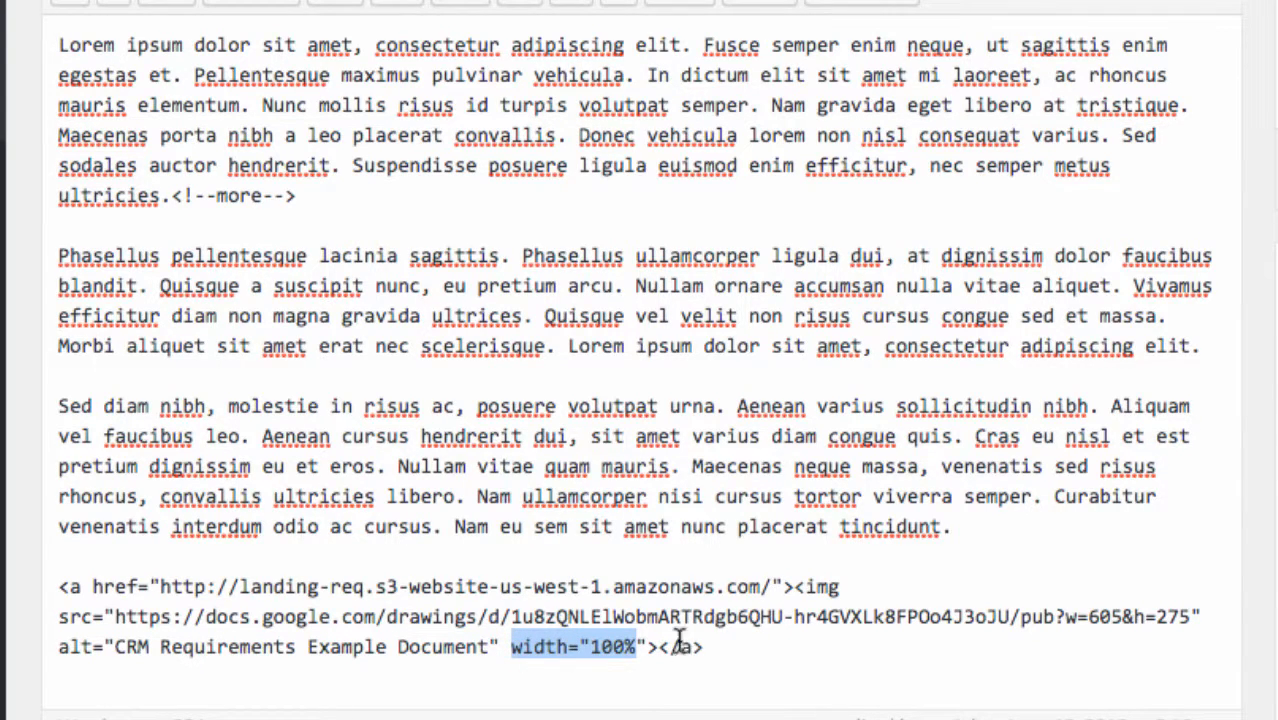
pyautogui.click(112, 616)
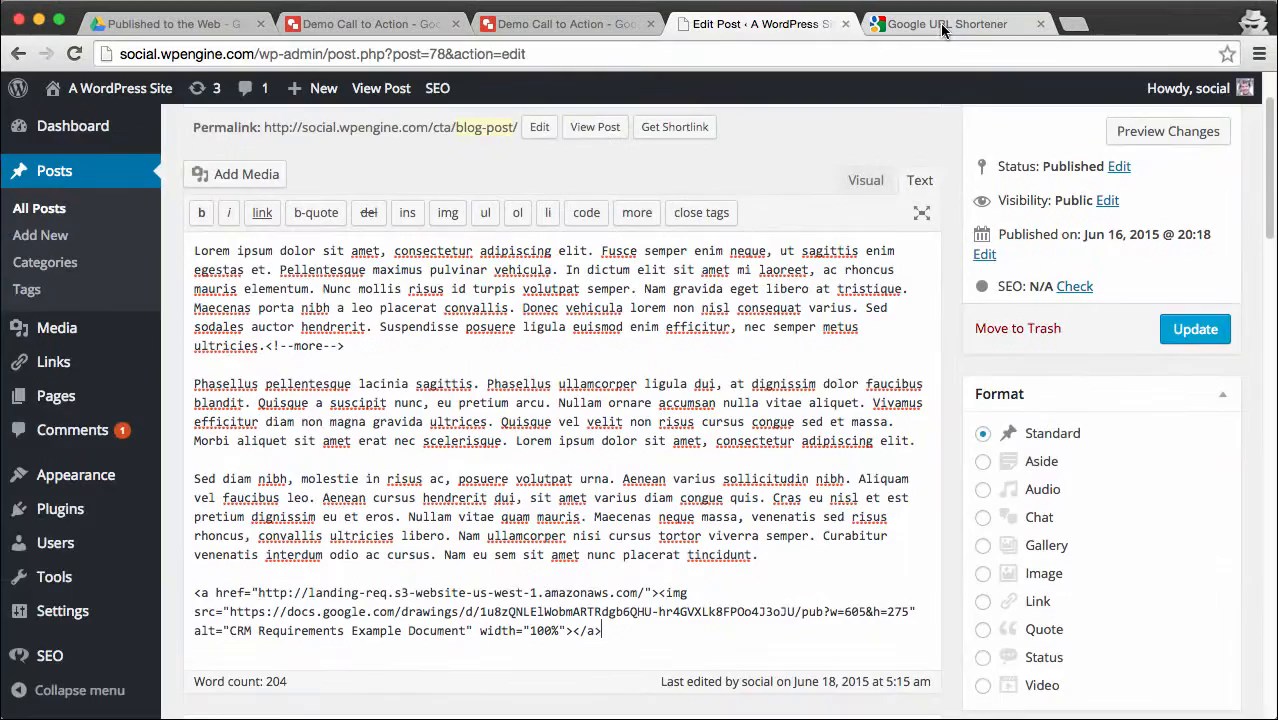
pyautogui.click(944, 24)
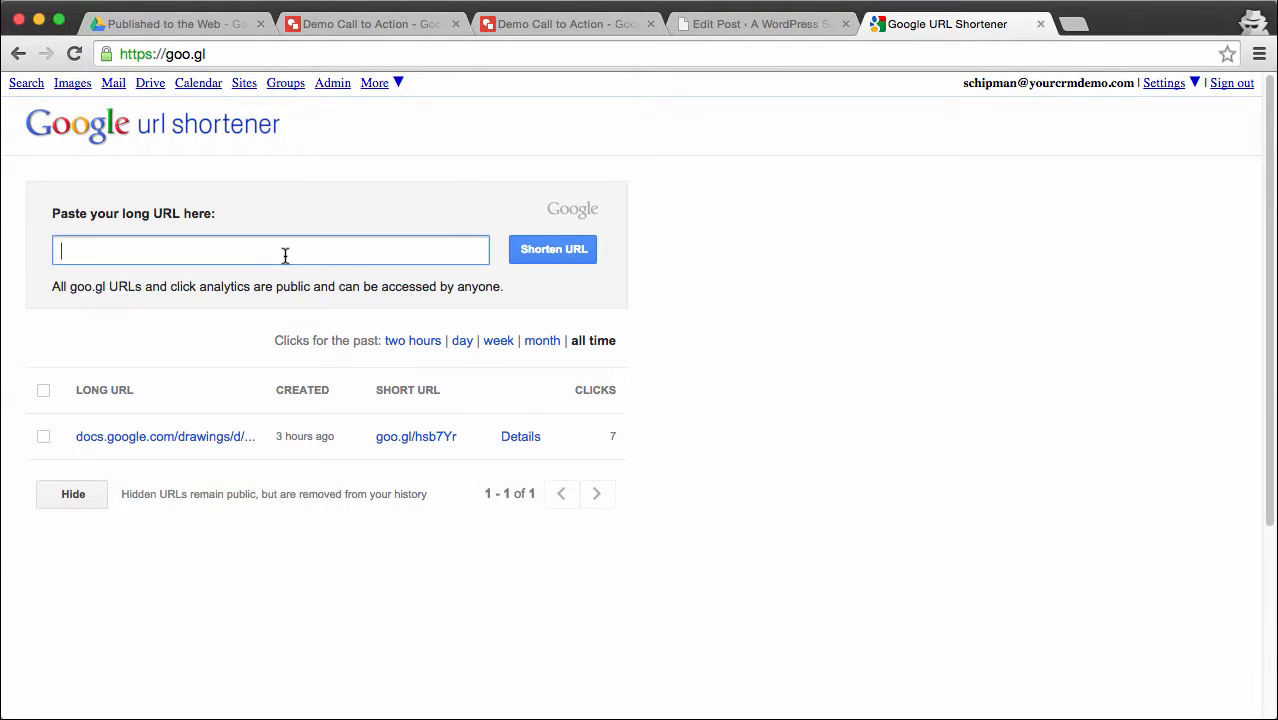
pyautogui.moveTo(416, 436)
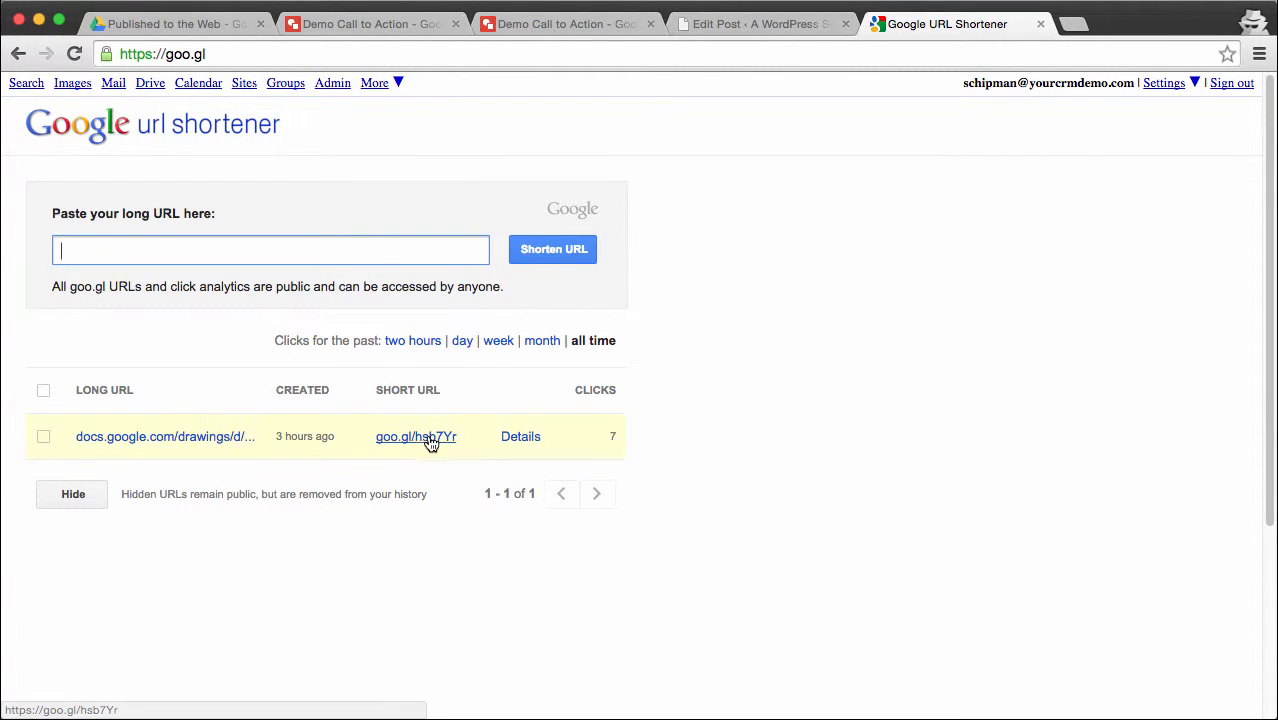
# - Copy goo.gl/hsb7Yr and select the long src address in the post's embed code to replace it
pyautogui.rightClick(416, 436)
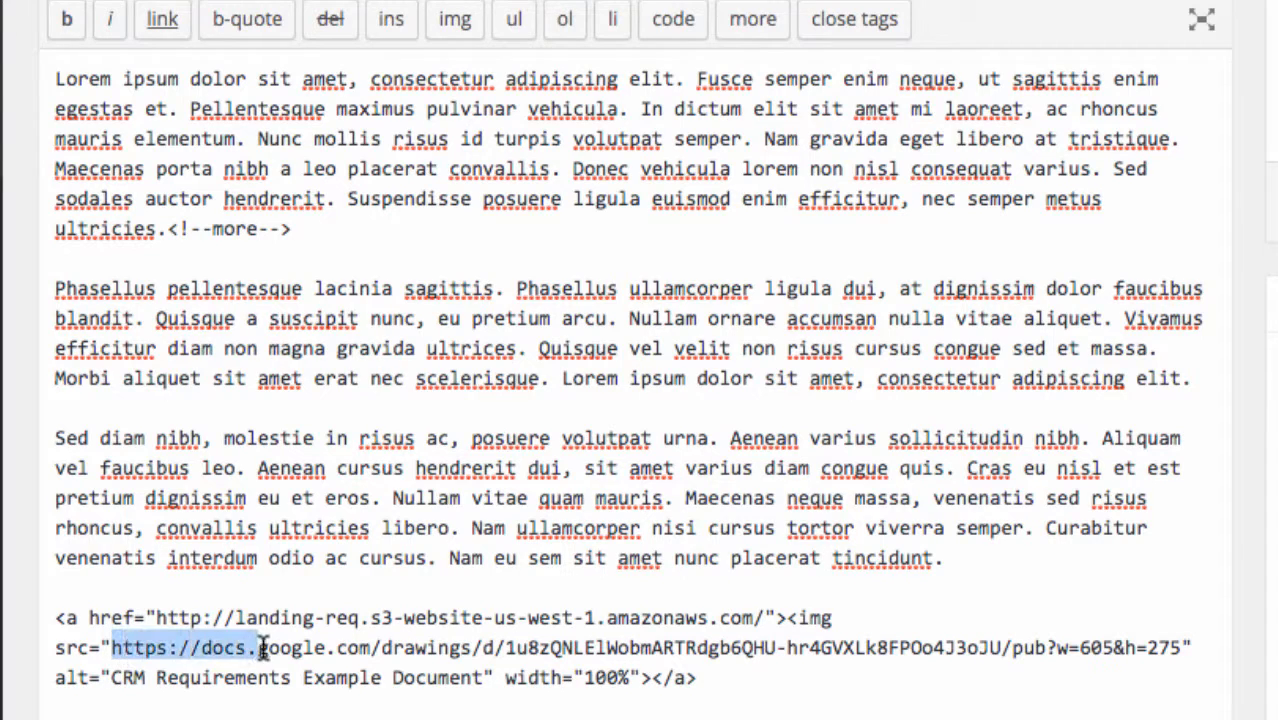
pyautogui.moveTo(262, 648); pyautogui.dragTo(1176, 648)
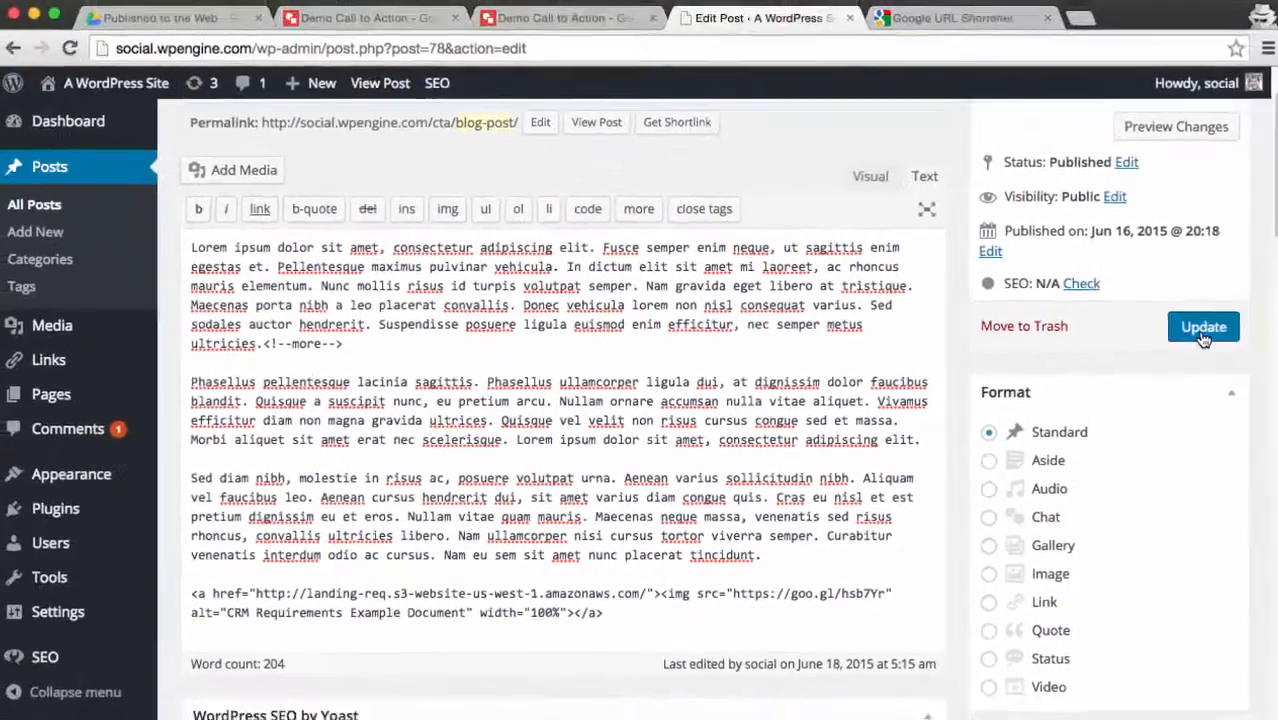
# - Update the post and view the live blog post showing the embedded banner
pyautogui.click(1204, 328)
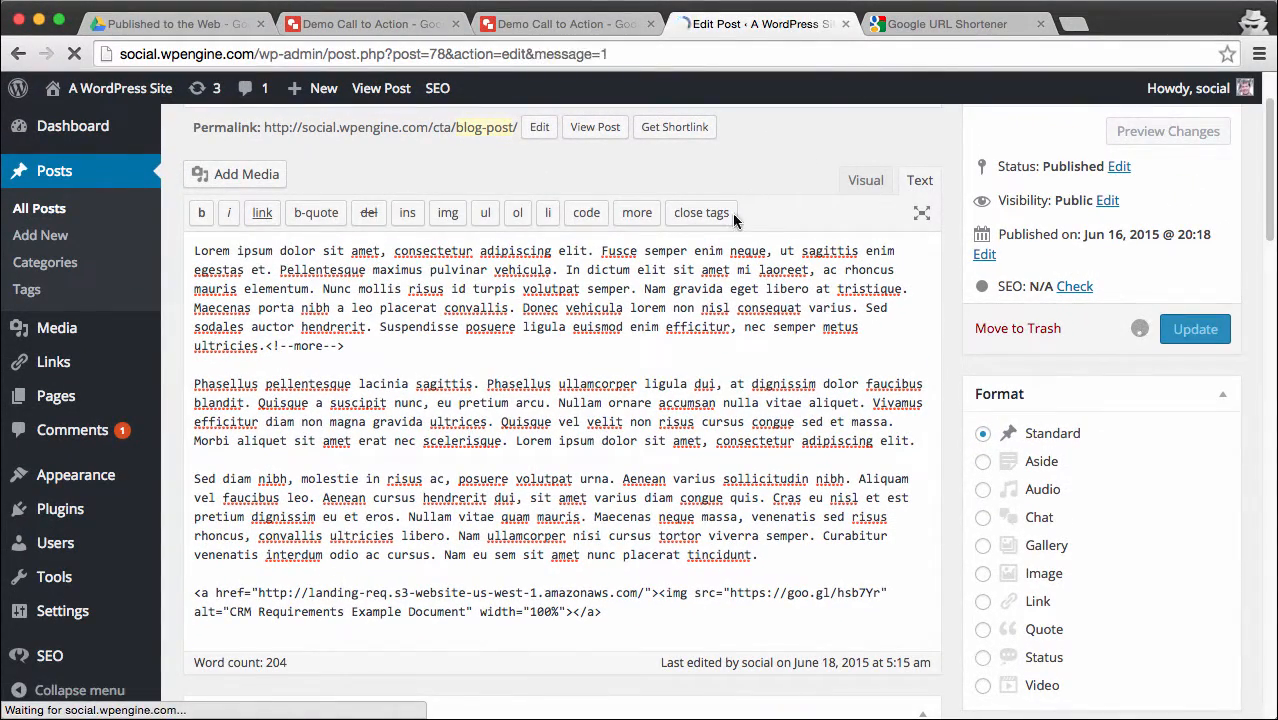
pyautogui.click(1196, 328)
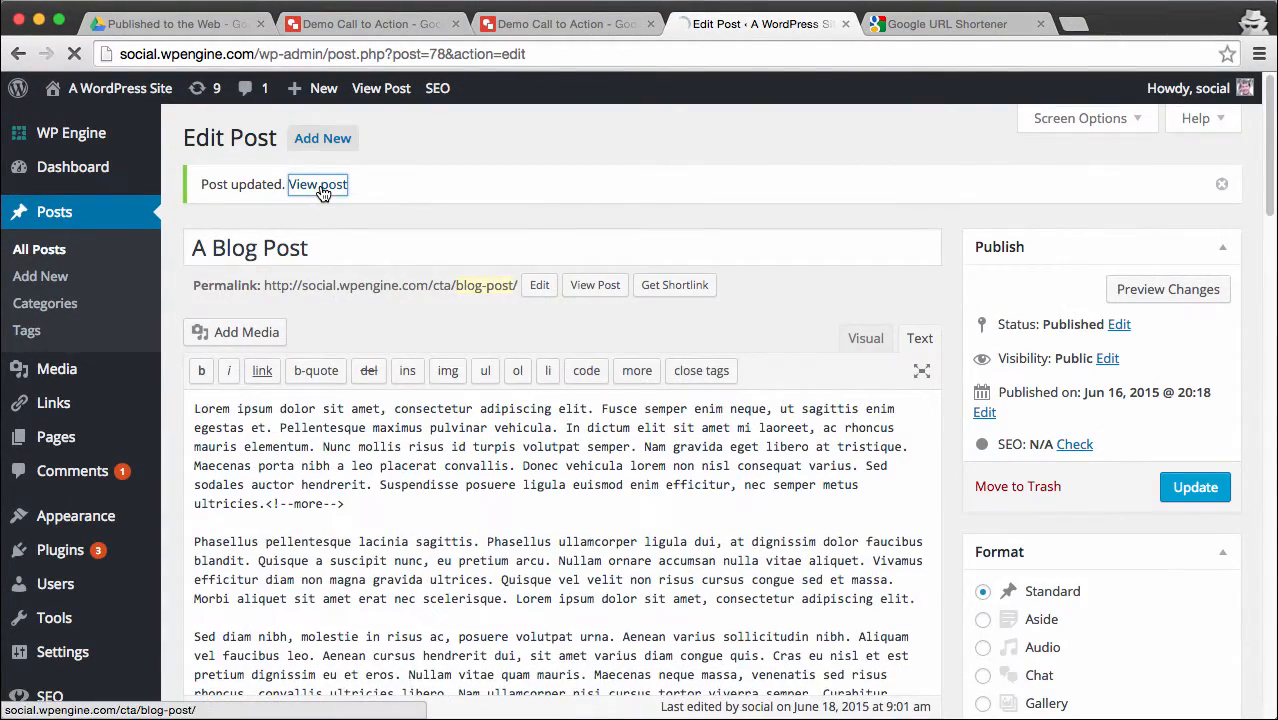
pyautogui.click(318, 184)
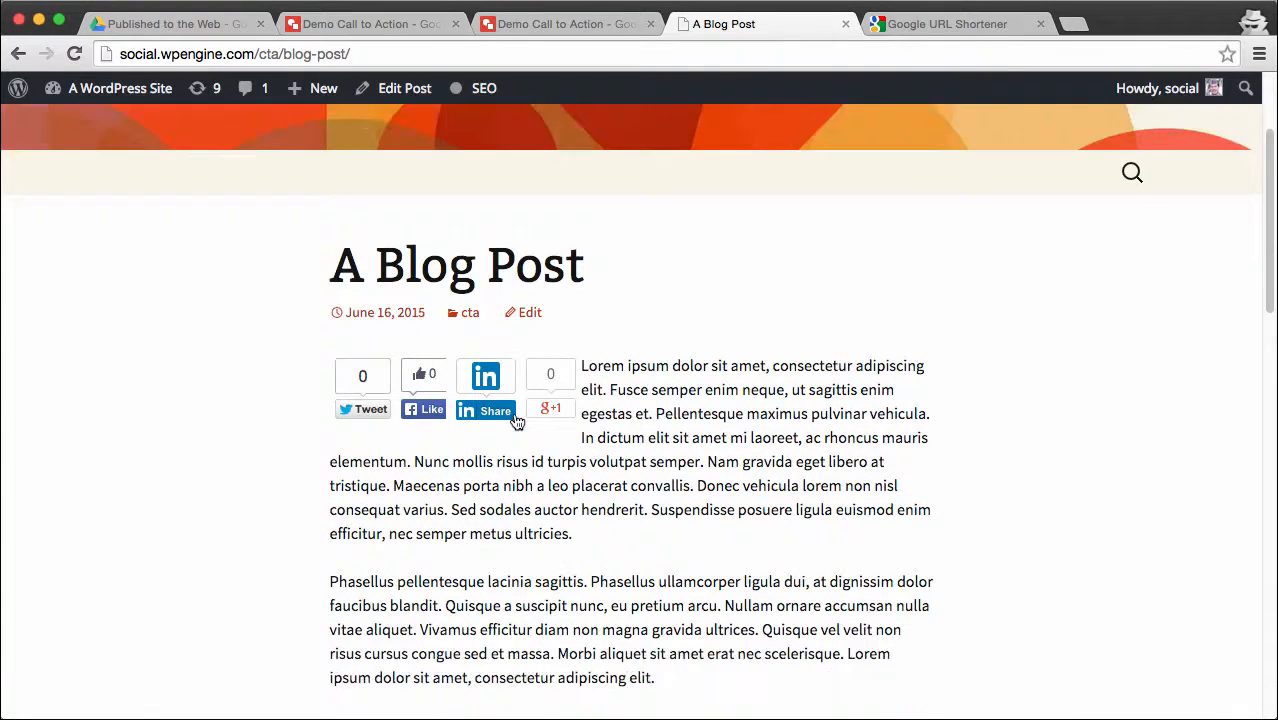
pyautogui.scroll(-3)
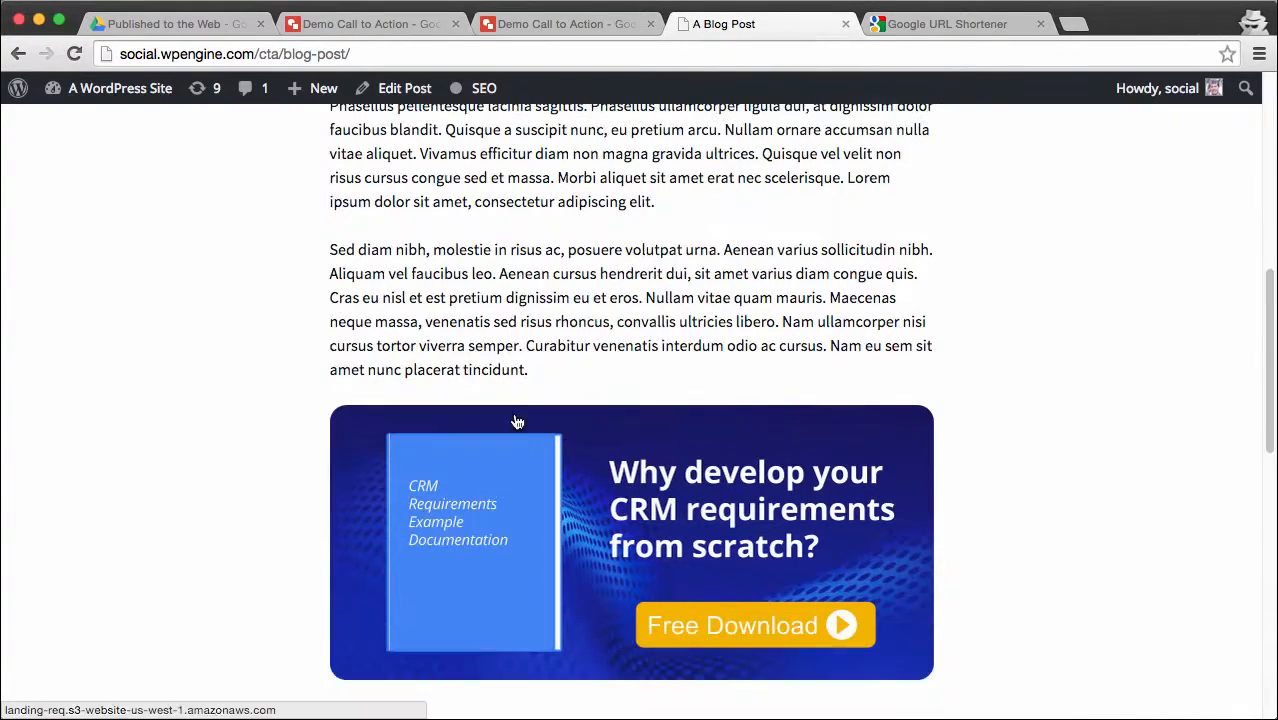
pyautogui.moveTo(1042, 540)
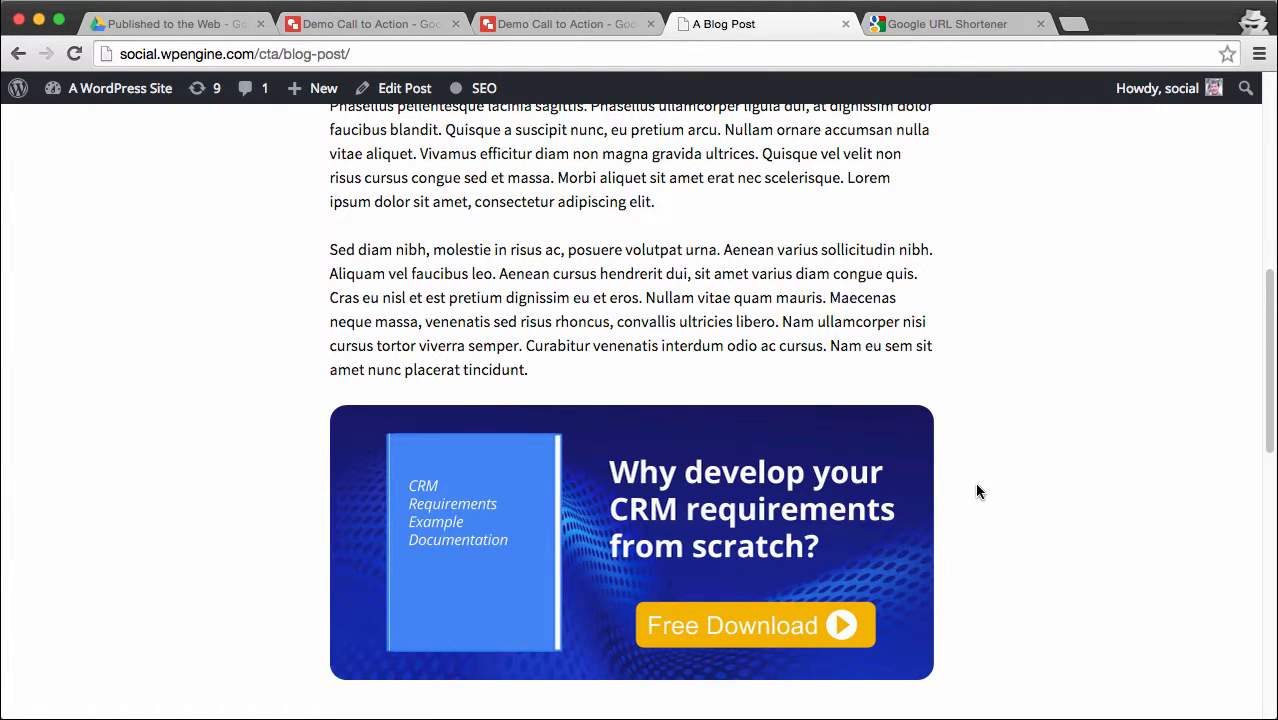
pyautogui.moveTo(1008, 478)
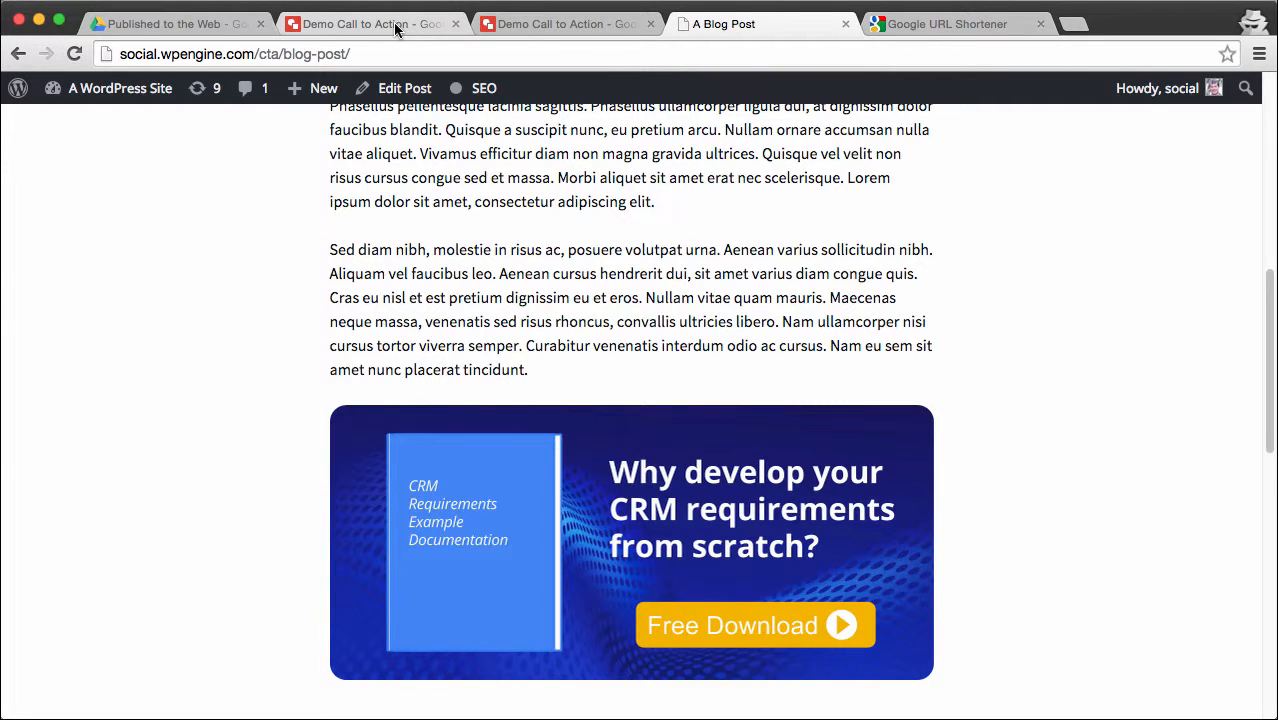
# - Switch to the banner drawing and extend the headline to end with three question marks
pyautogui.click(356, 24)
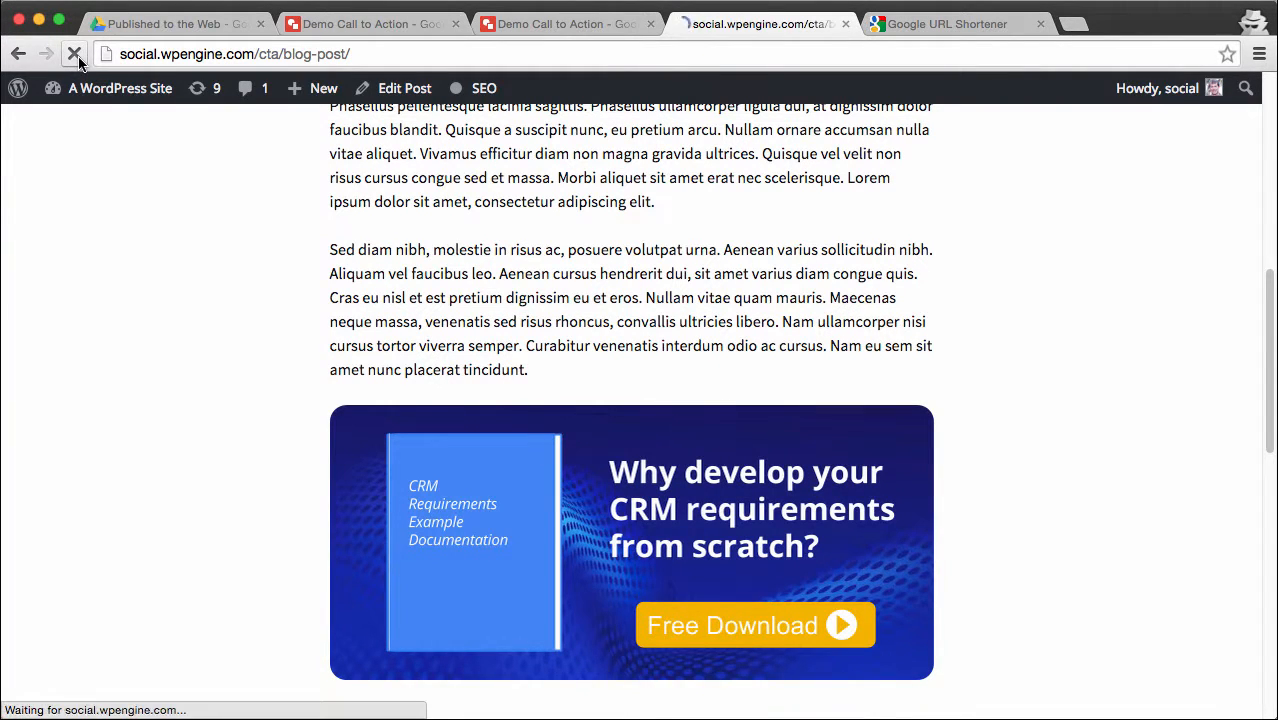
pyautogui.click(74, 54)
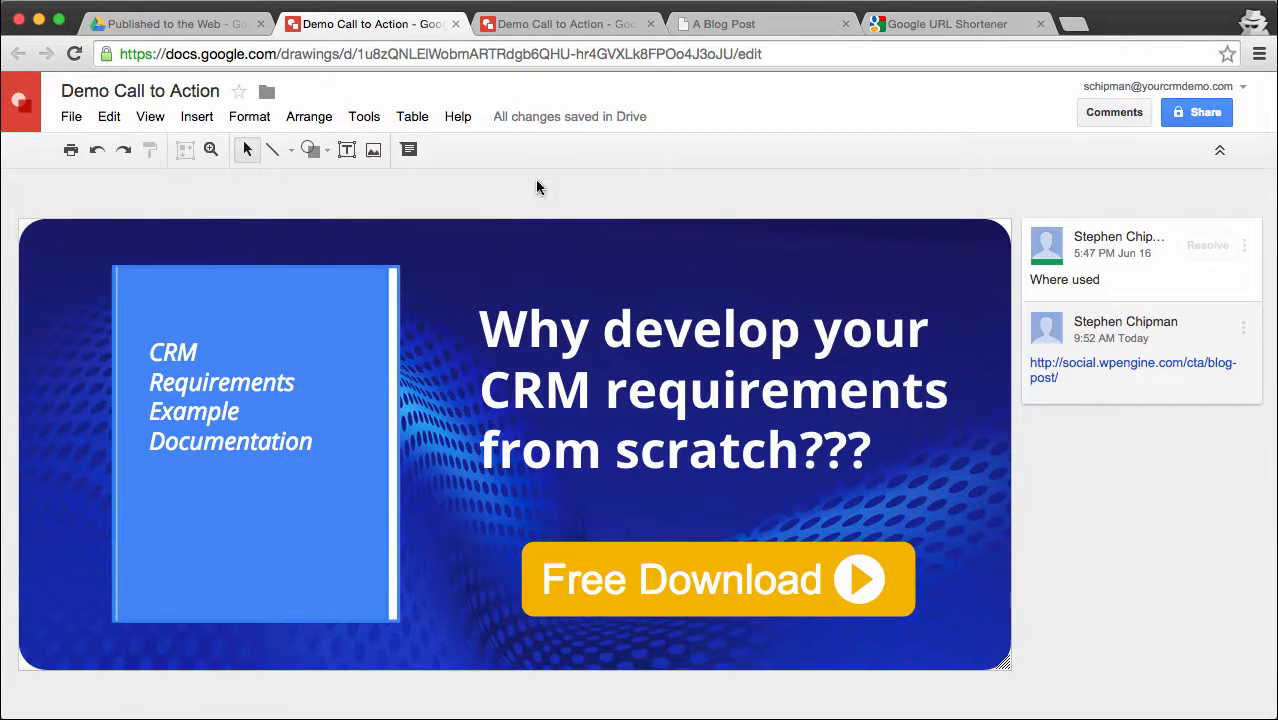
# - Raise the background image's brightness through Image options
pyautogui.rightClick(516, 260)
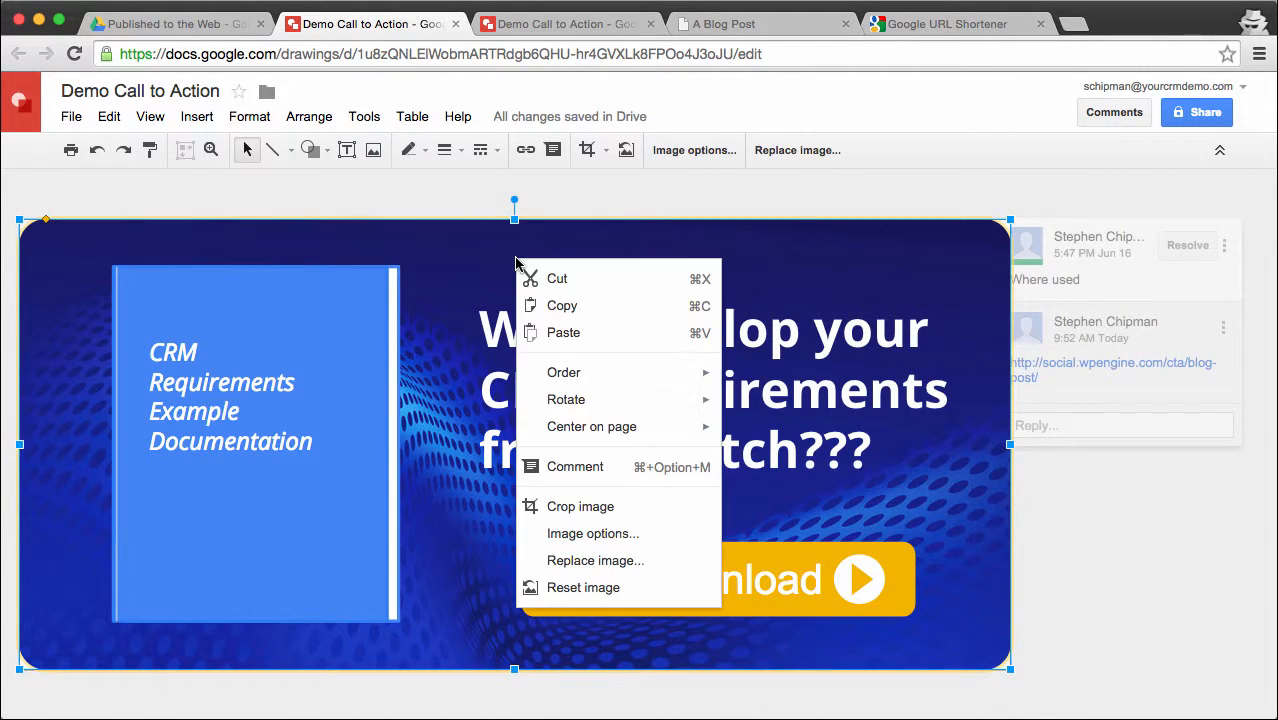
pyautogui.click(592, 532)
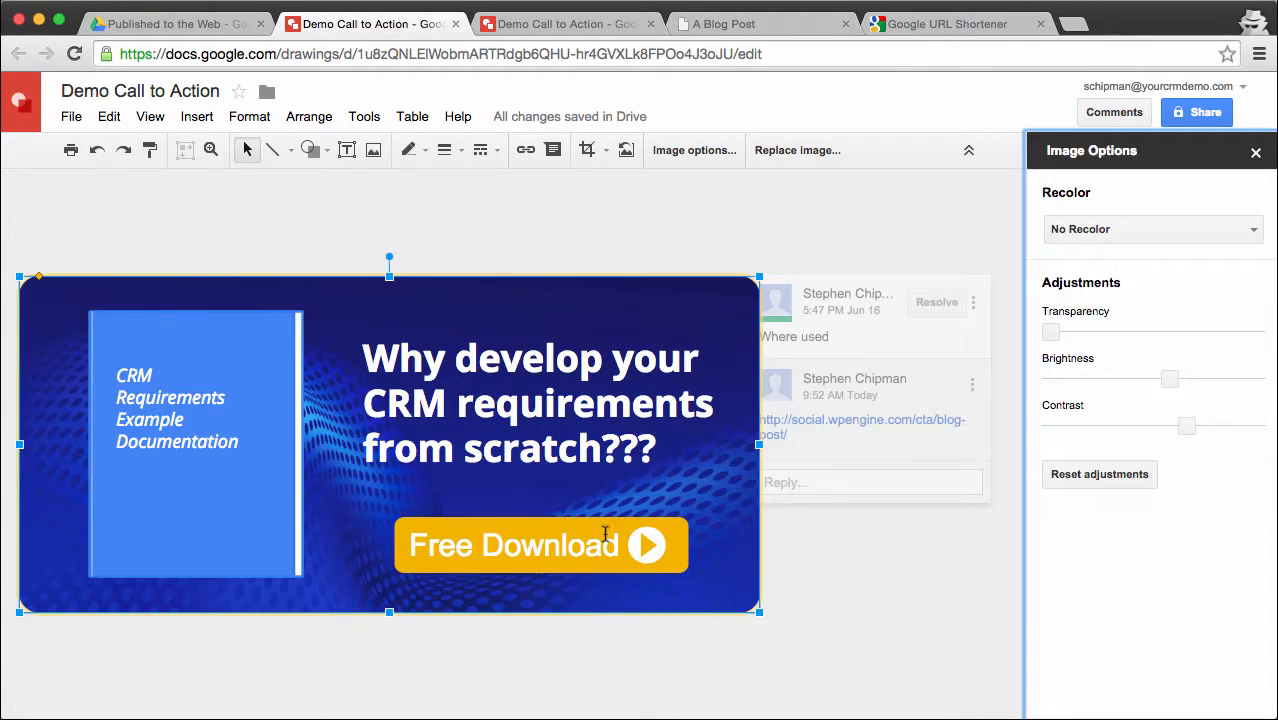
pyautogui.moveTo(1170, 378); pyautogui.dragTo(1112, 384)
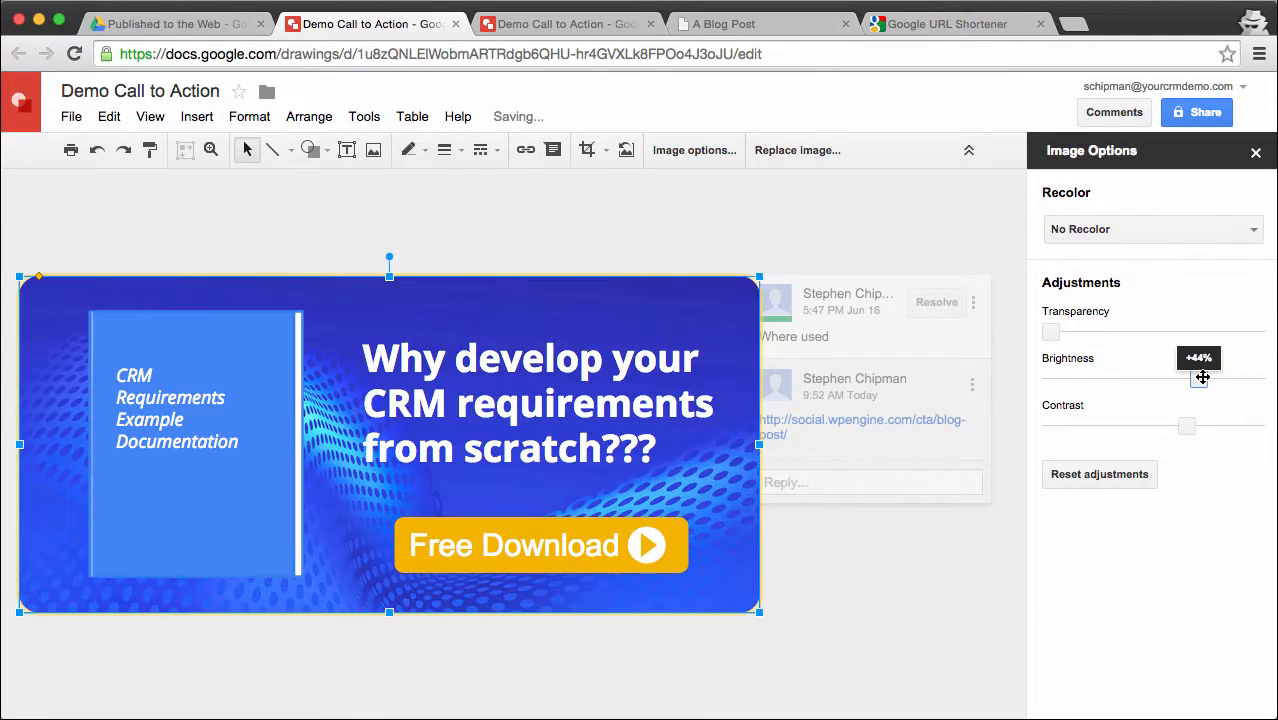
pyautogui.moveTo(1200, 378); pyautogui.dragTo(1198, 378)
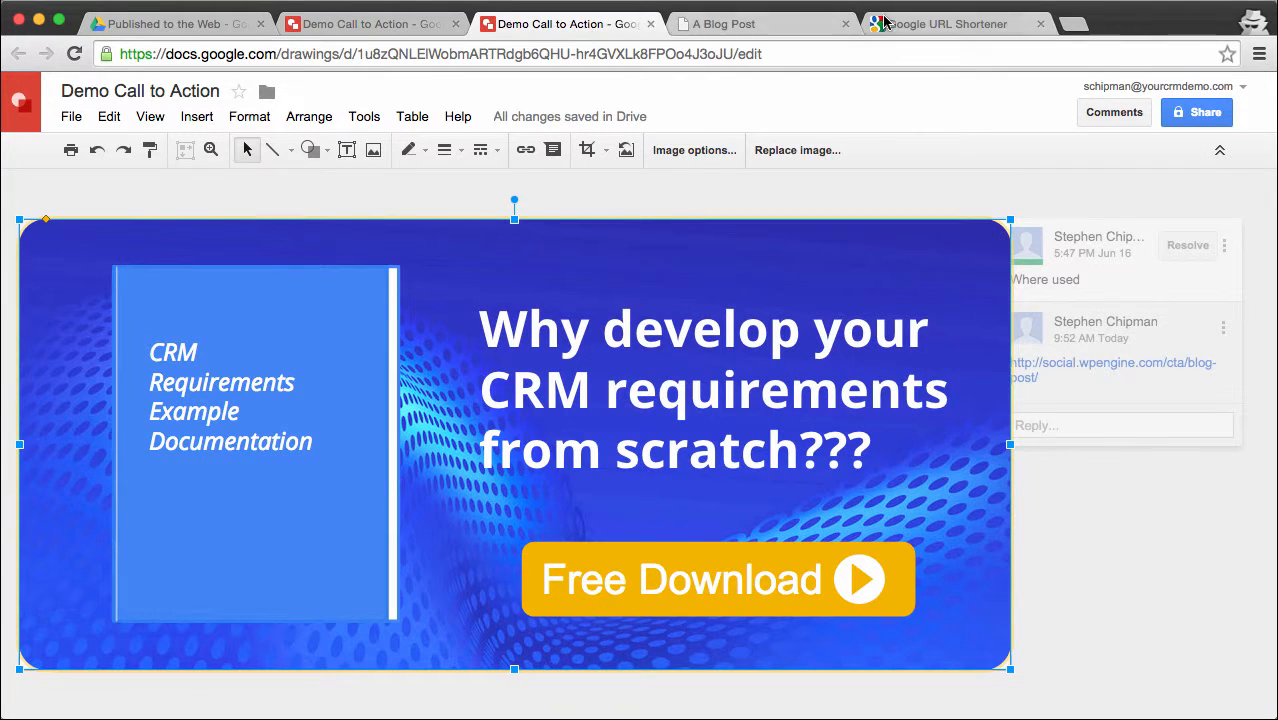
# - Check the updated banner on the live post, then view the goo.gl link's click statistics
pyautogui.click(724, 24)
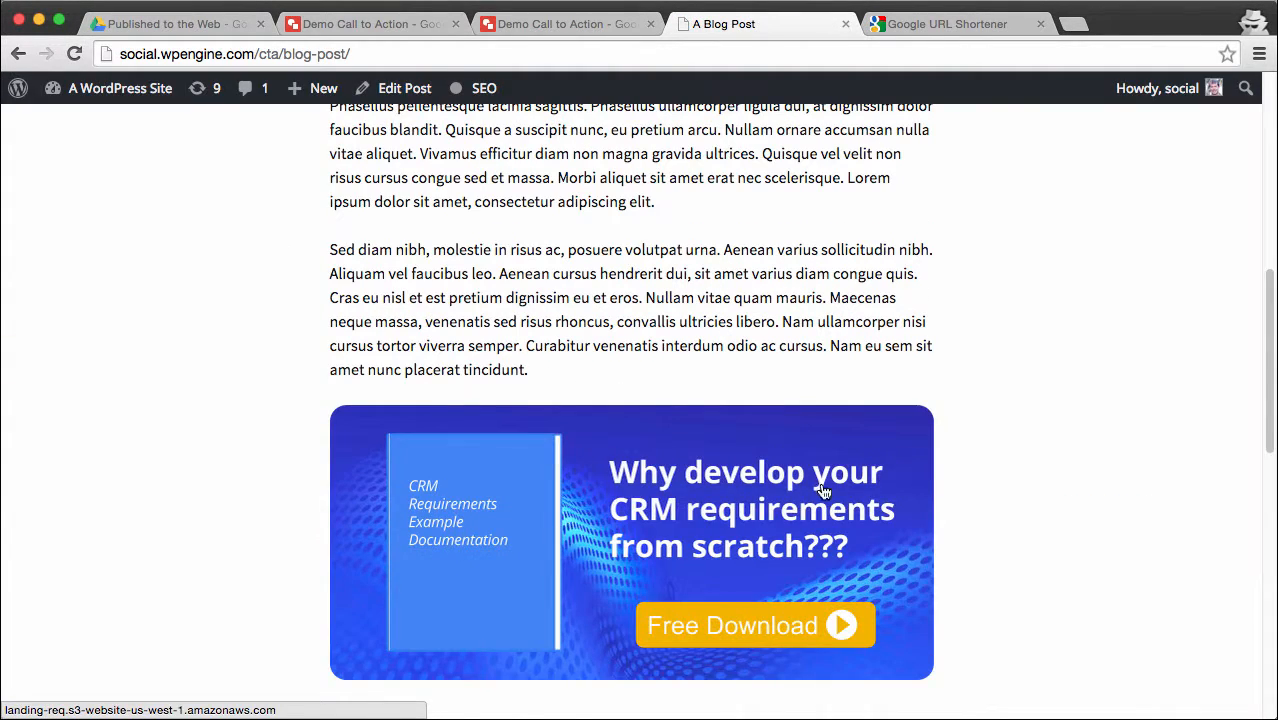
pyautogui.moveTo(990, 508)
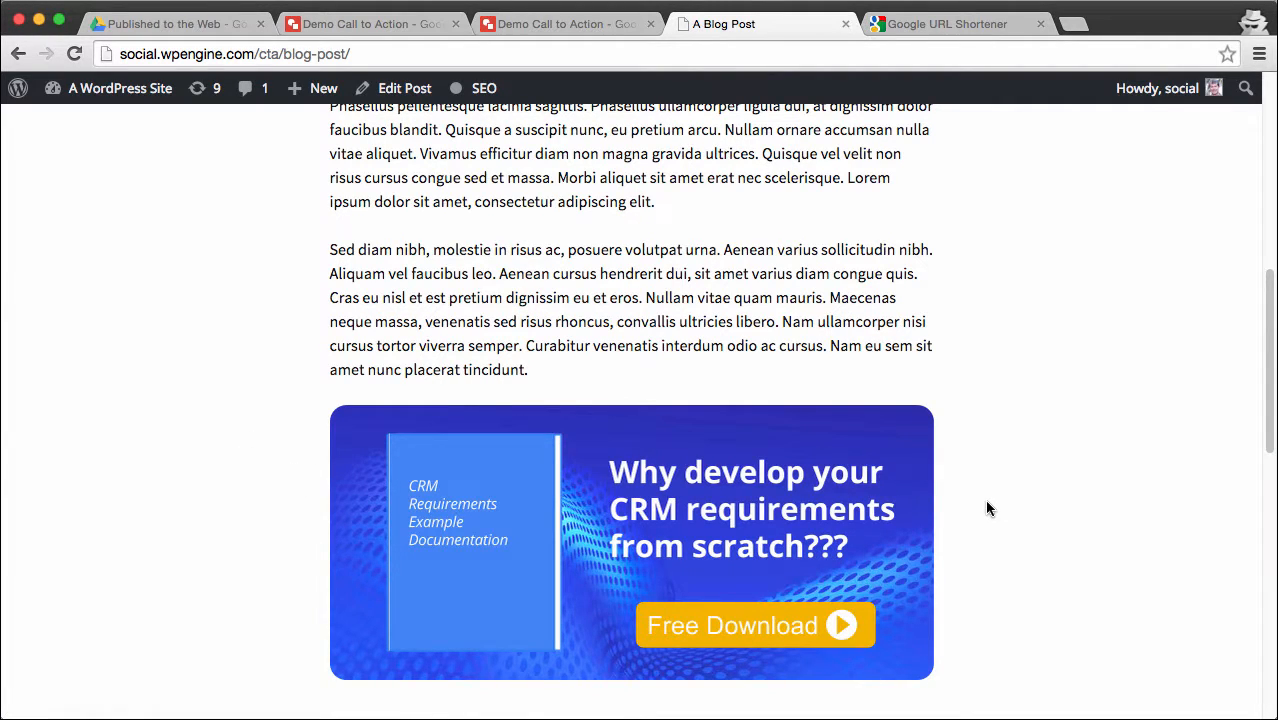
pyautogui.moveTo(1032, 480)
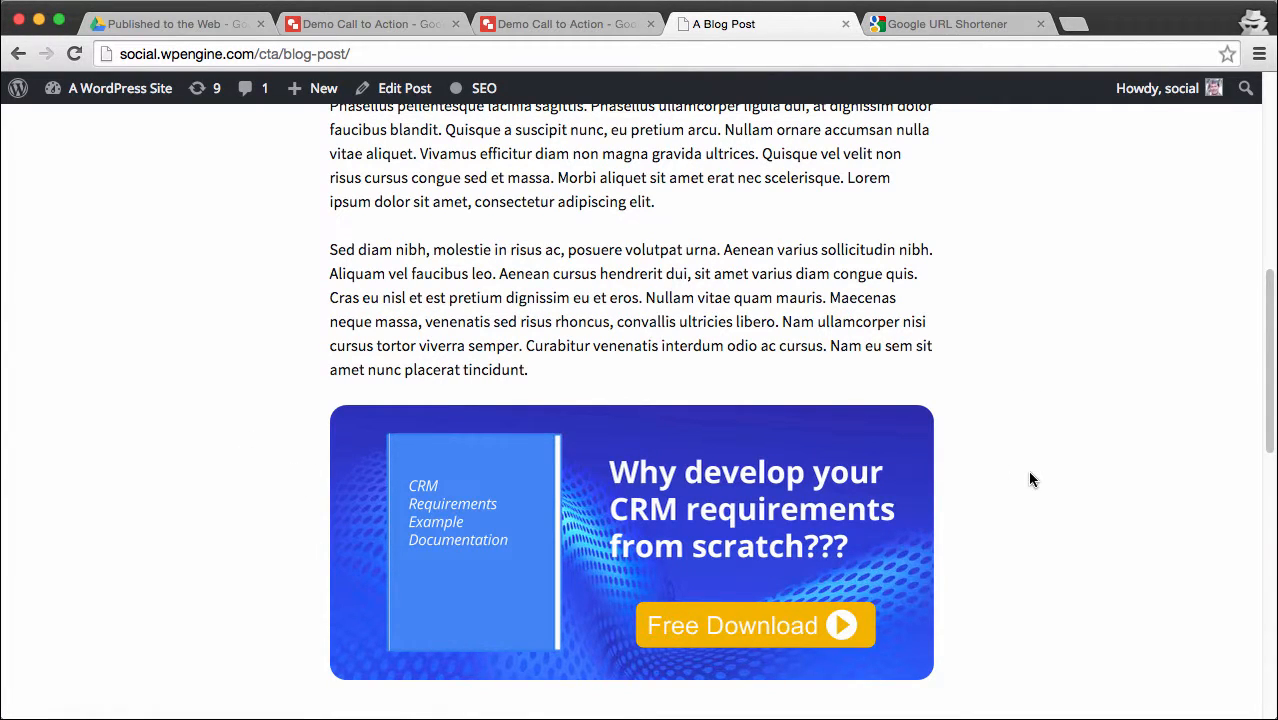
pyautogui.moveTo(956, 52)
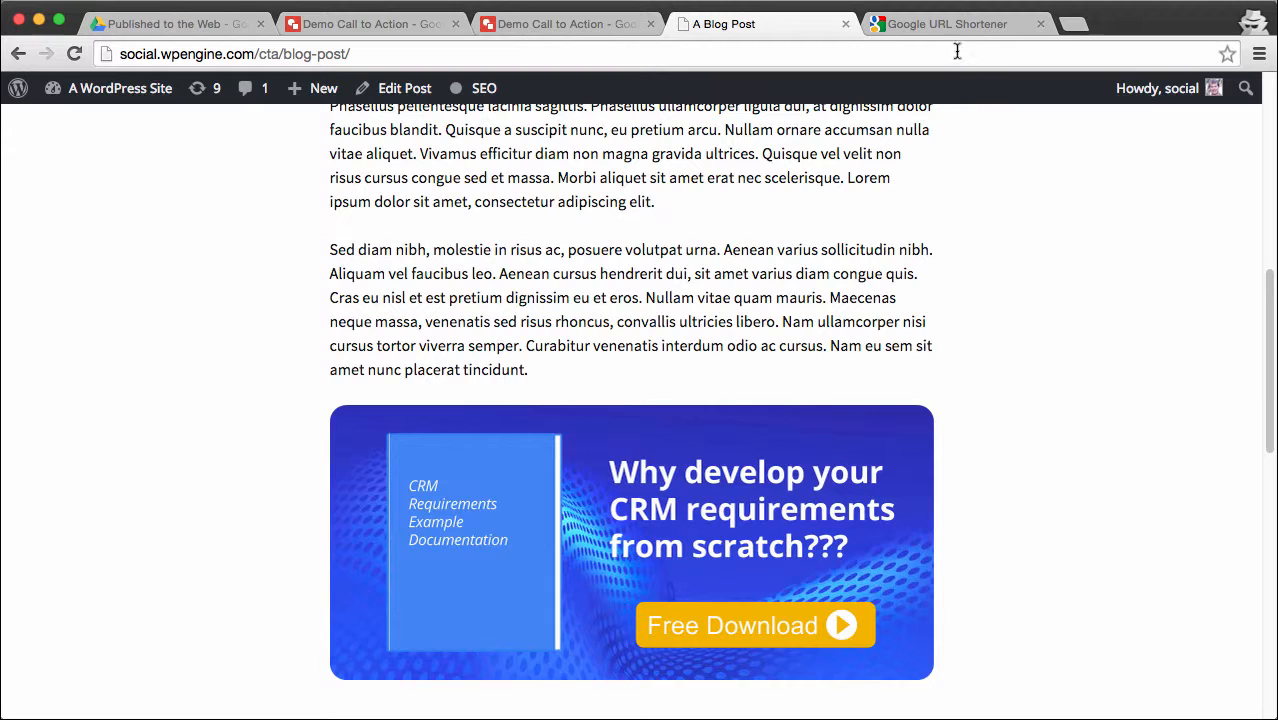
pyautogui.click(944, 24)
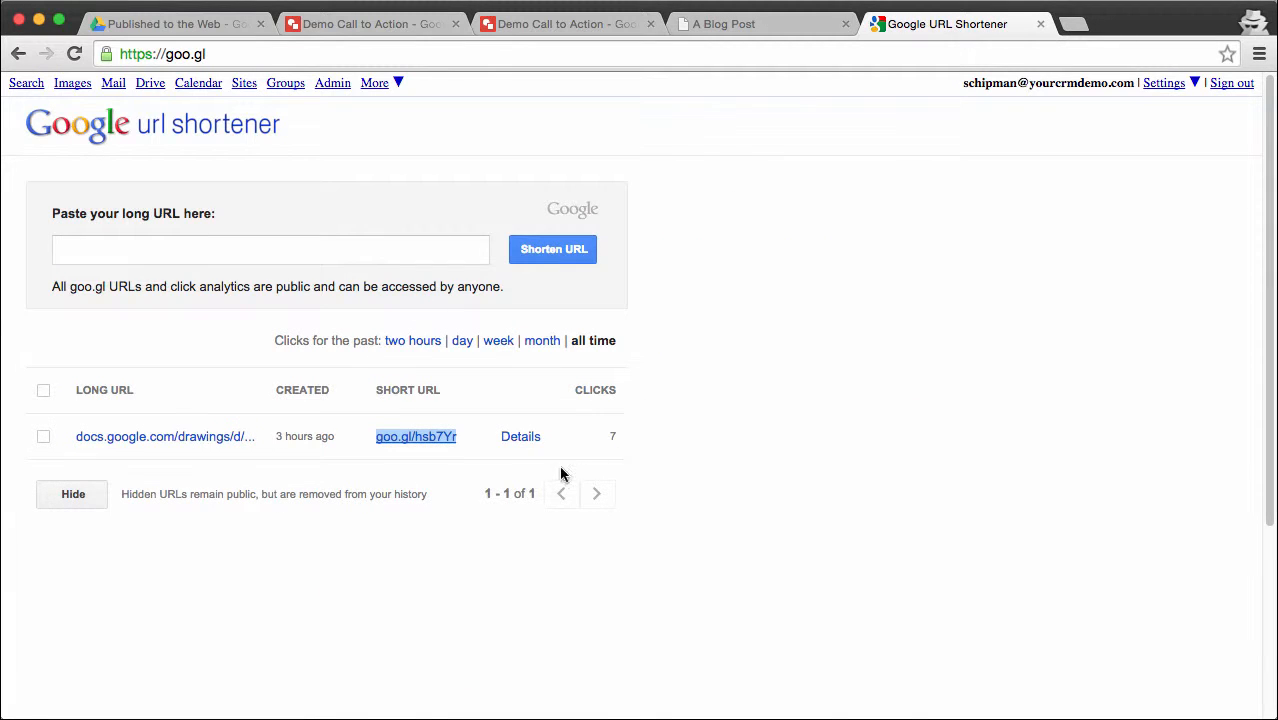
pyautogui.click(520, 436)
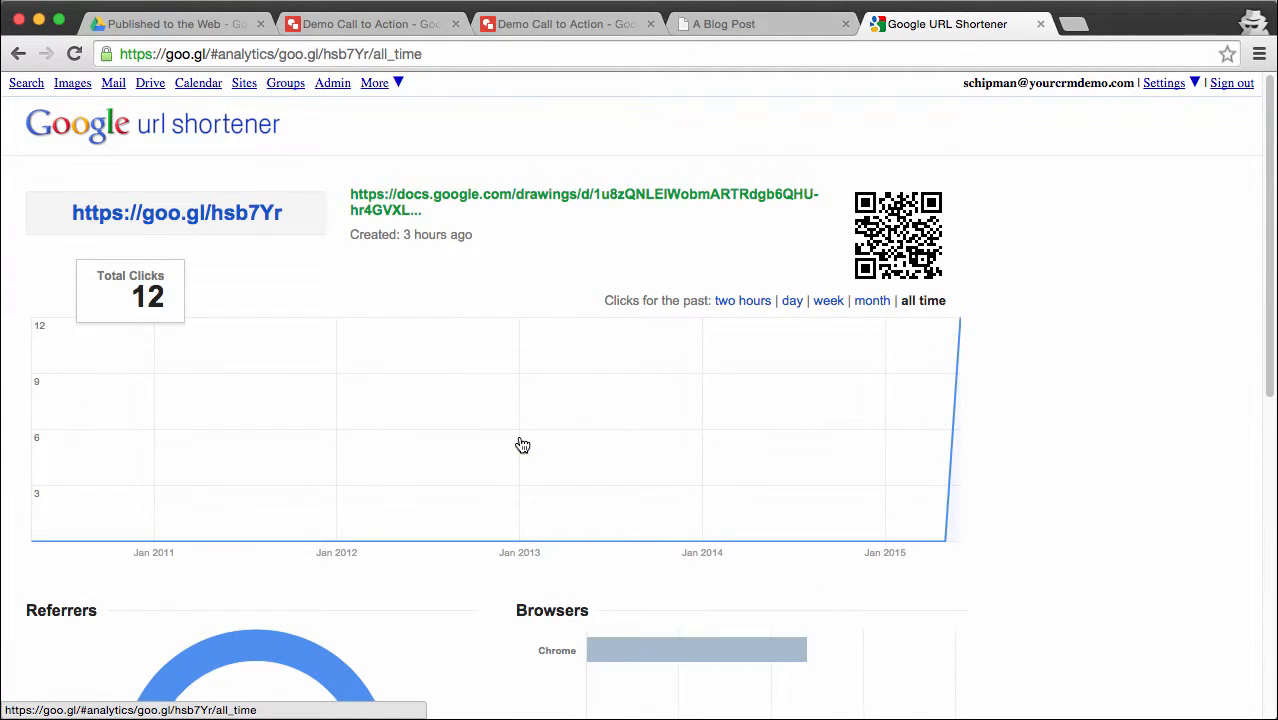
pyautogui.moveTo(1034, 482)
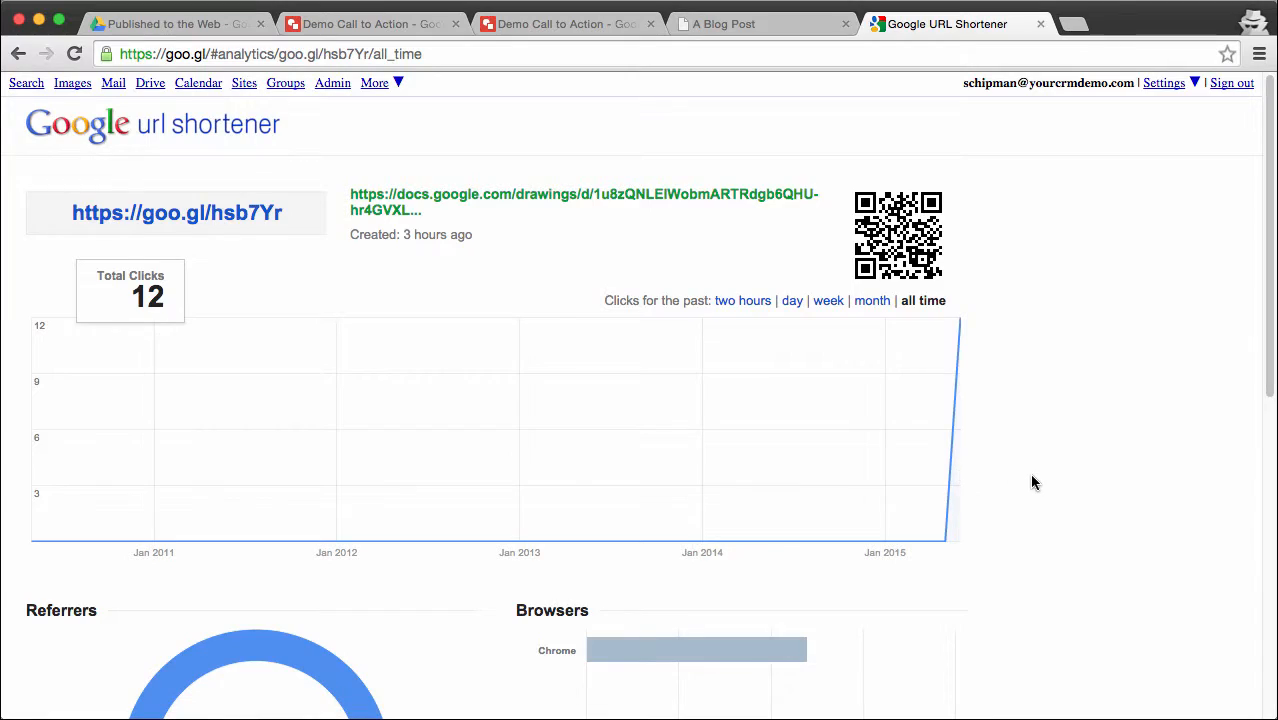